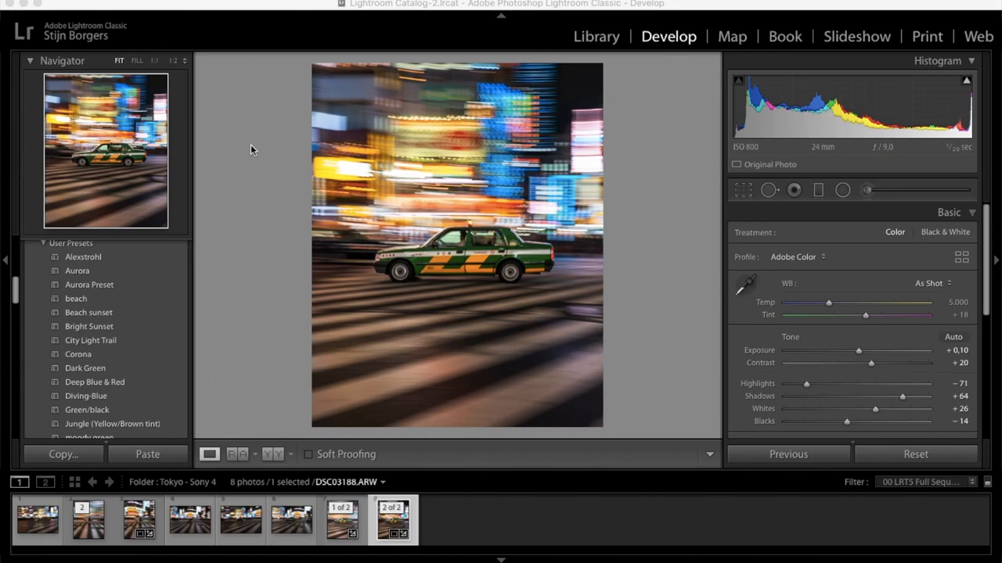
mouse_move(442, 131)
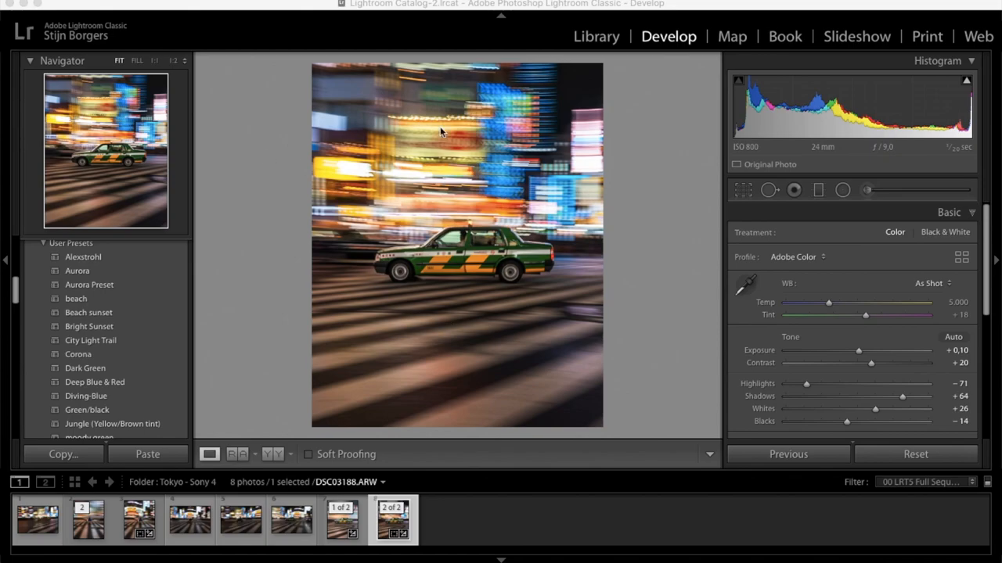
mouse_move(505, 275)
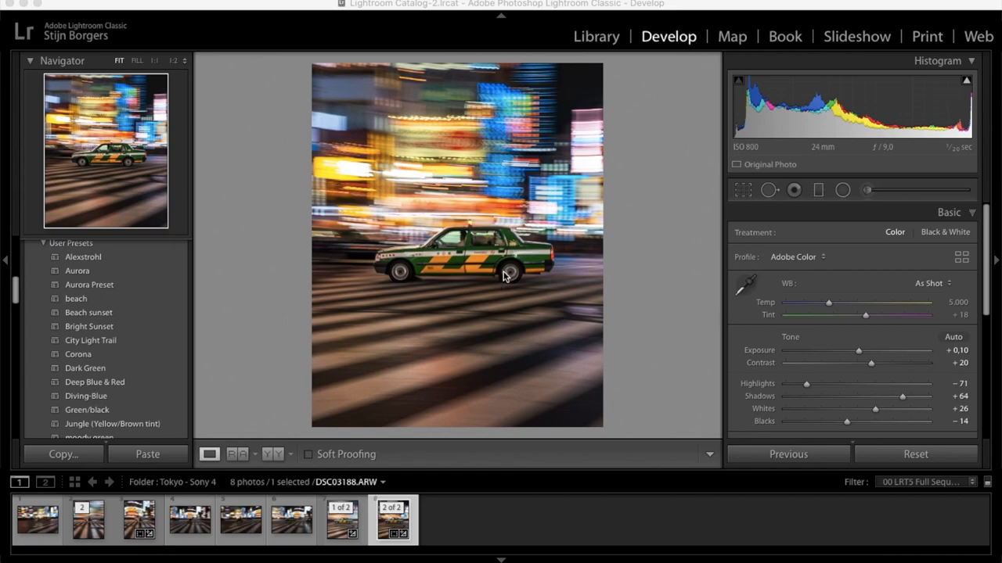
mouse_move(468, 289)
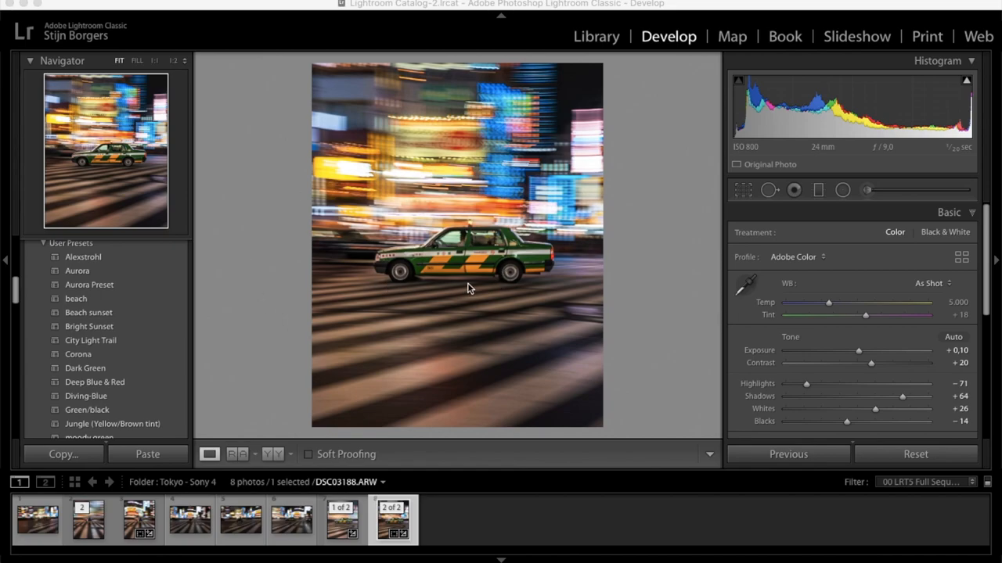
mouse_move(395, 246)
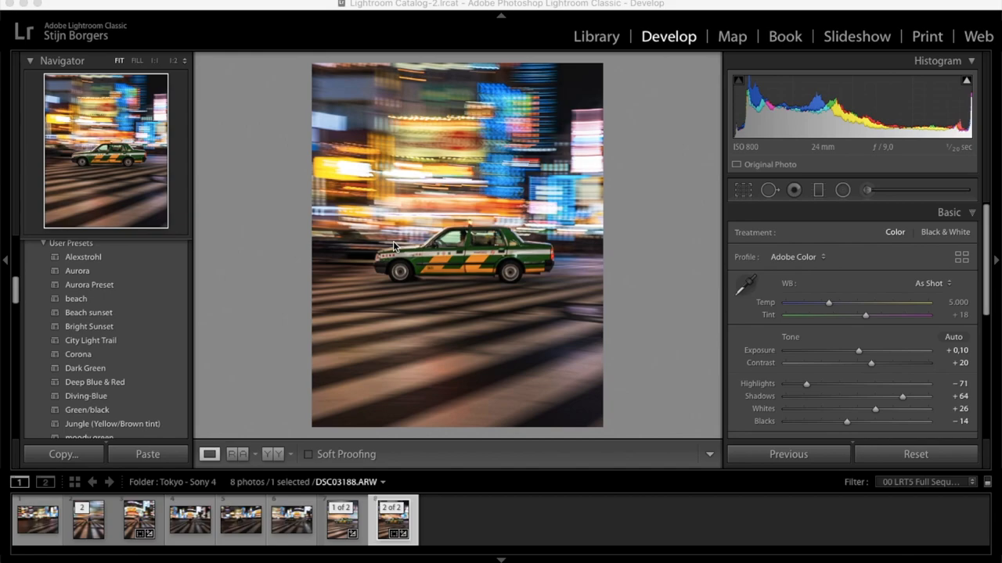
mouse_move(469, 320)
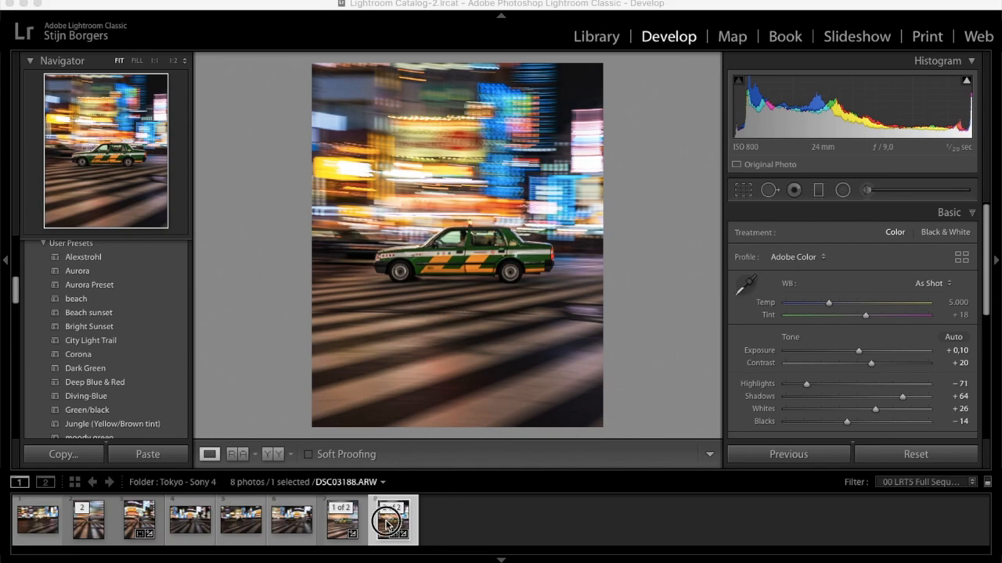
Compare the edited Tokyo taxi photo with the original, then return to the edited view.
left_click(236, 454)
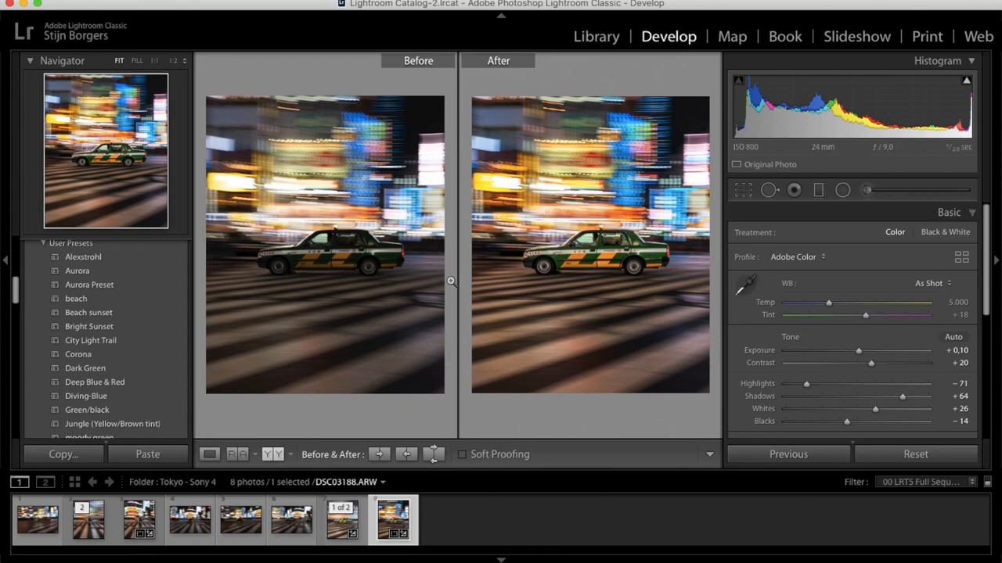
left_click(209, 454)
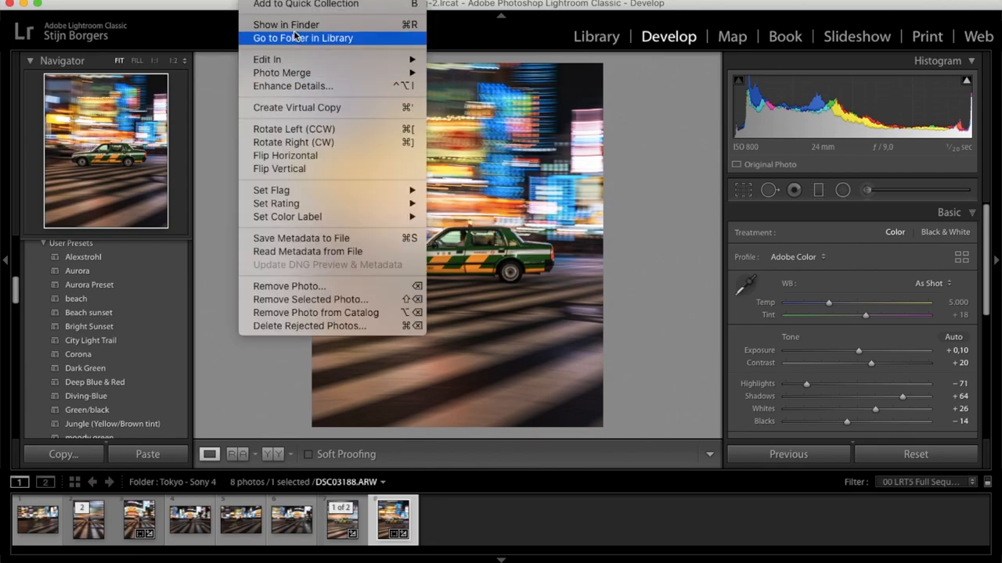
mouse_move(282, 58)
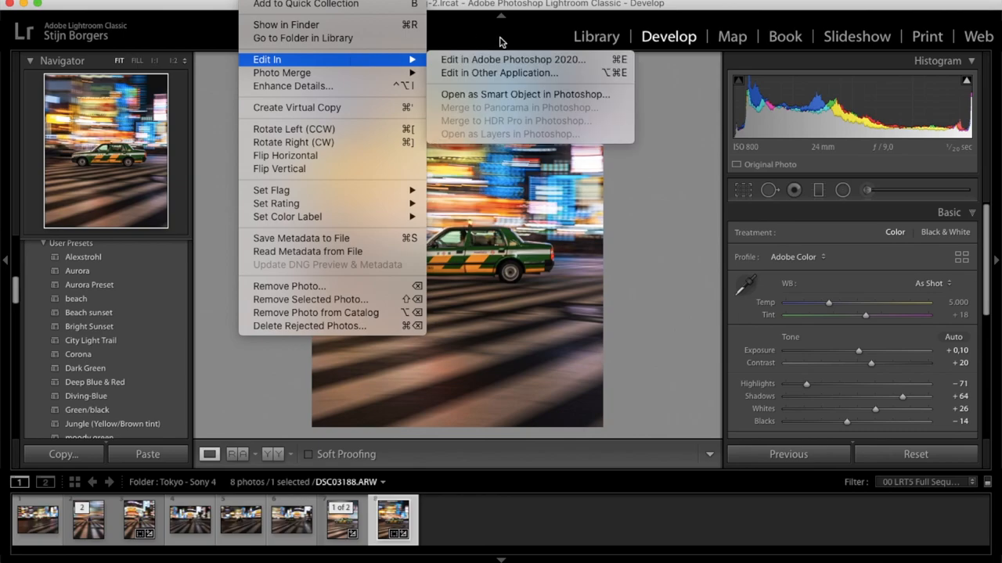
mouse_move(502, 58)
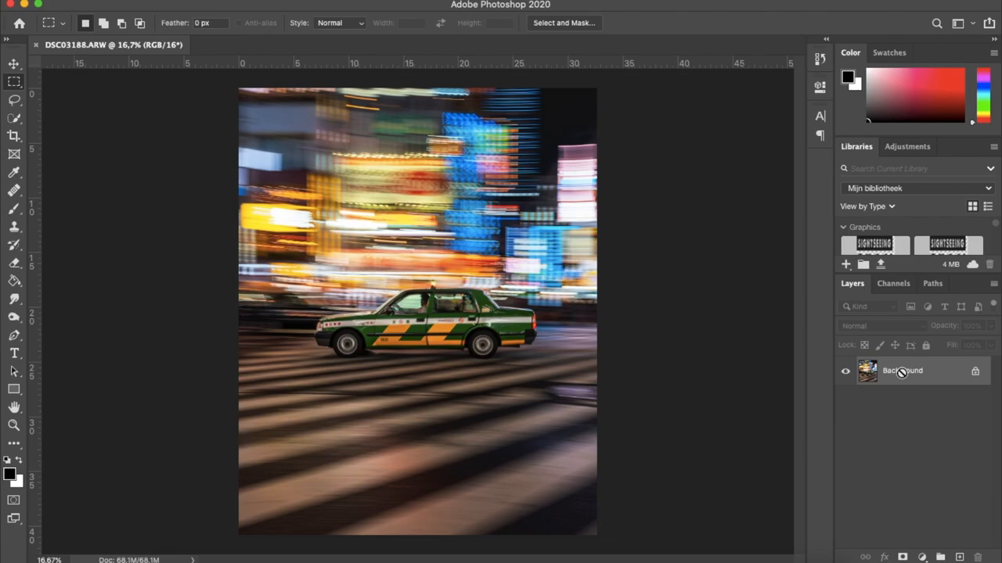
Convert the locked Background into an editable Layer 0.
right_click(902, 371)
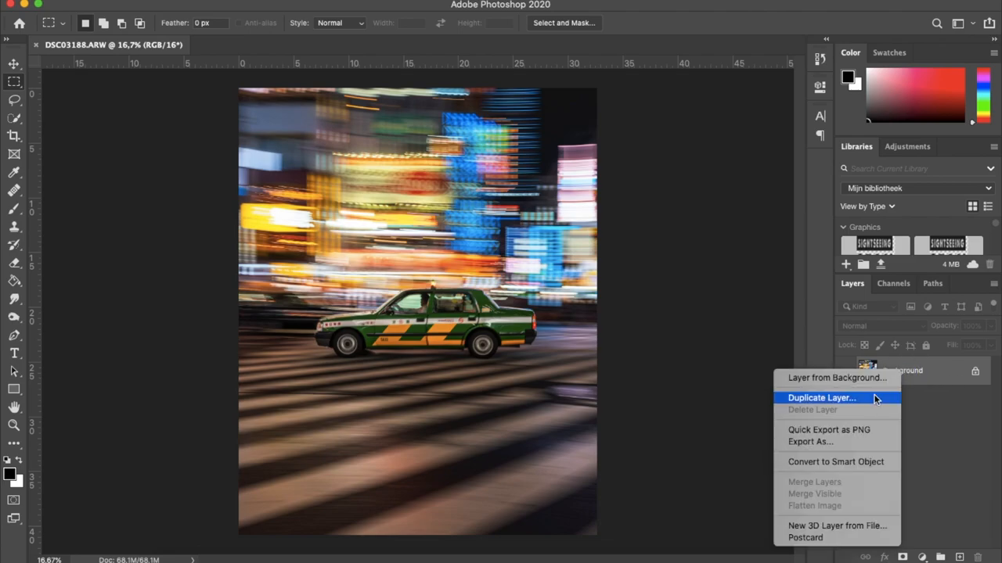
left_click(822, 398)
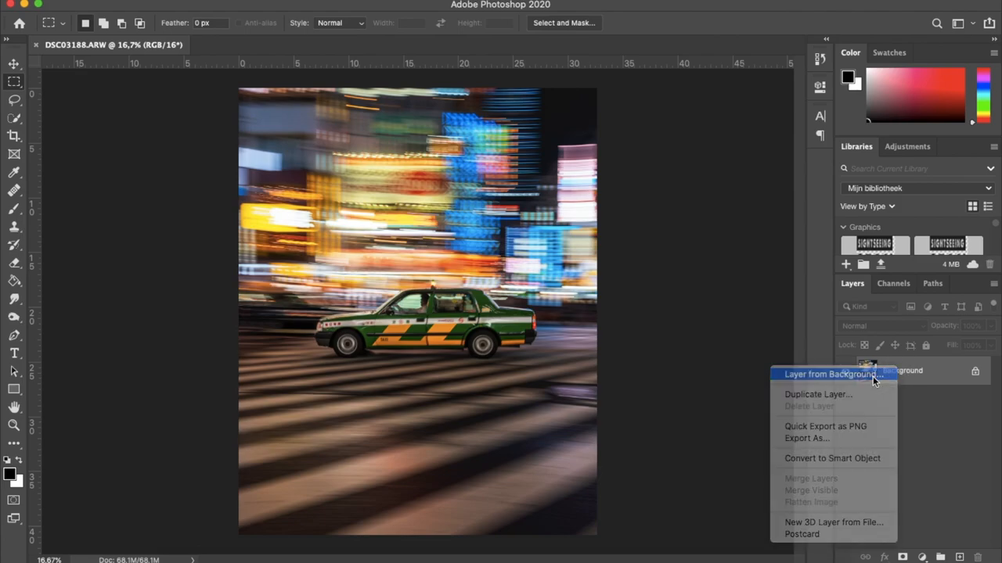
left_click(832, 374)
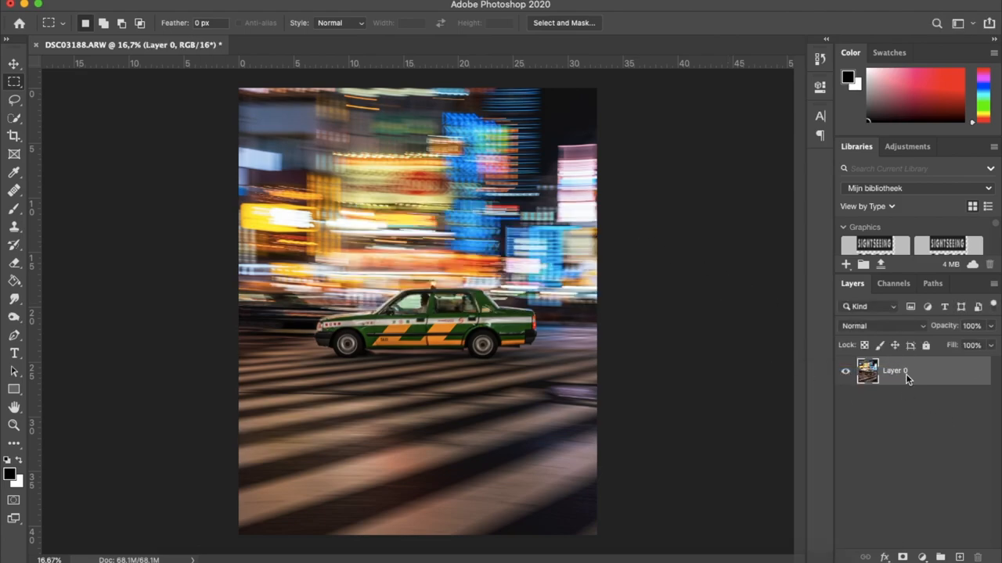
Duplicate Layer 0 with Cmd+J to create Layer 0 copy.
key("cmd+j")
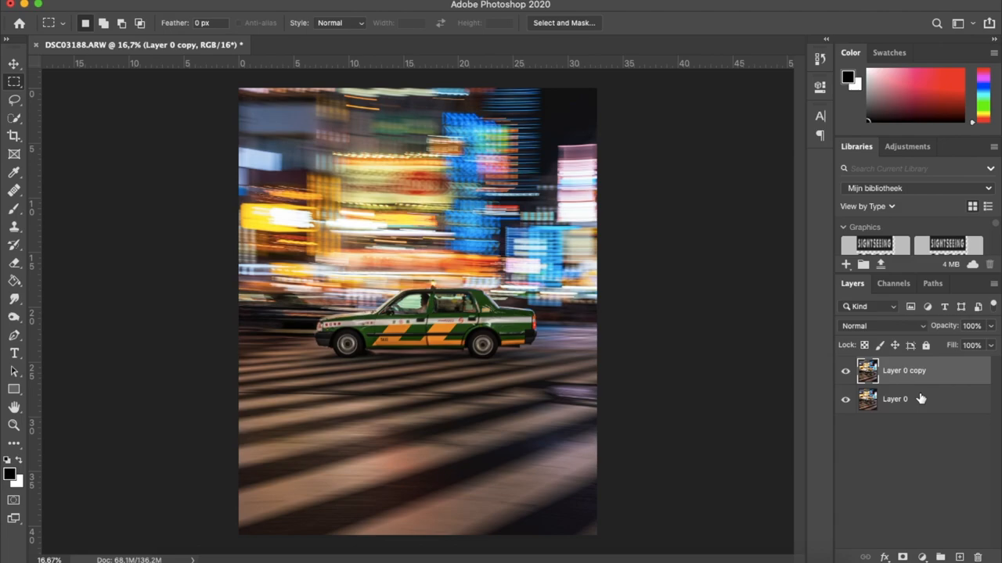
right_click(921, 400)
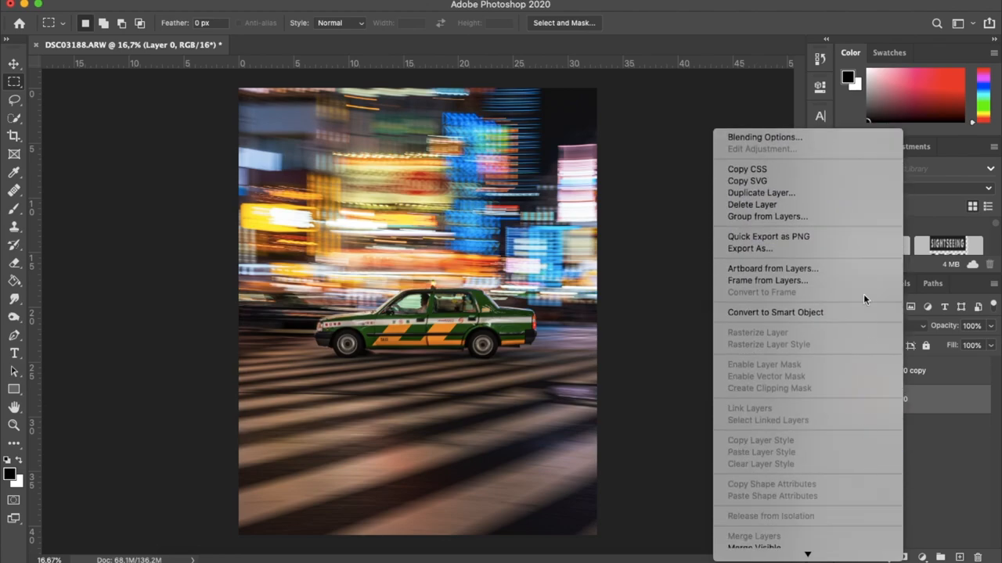
mouse_move(969, 487)
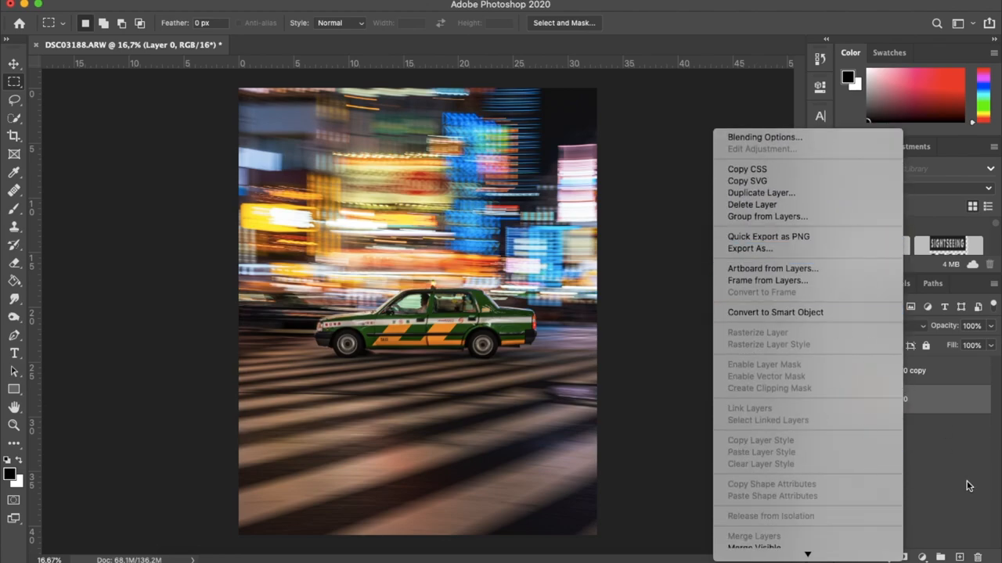
left_click(761, 192)
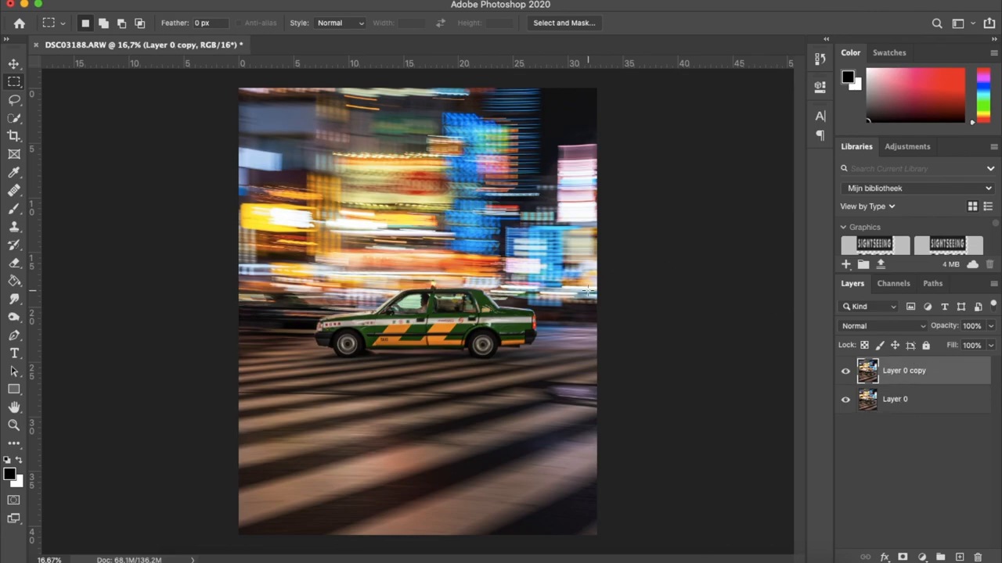
mouse_move(12, 115)
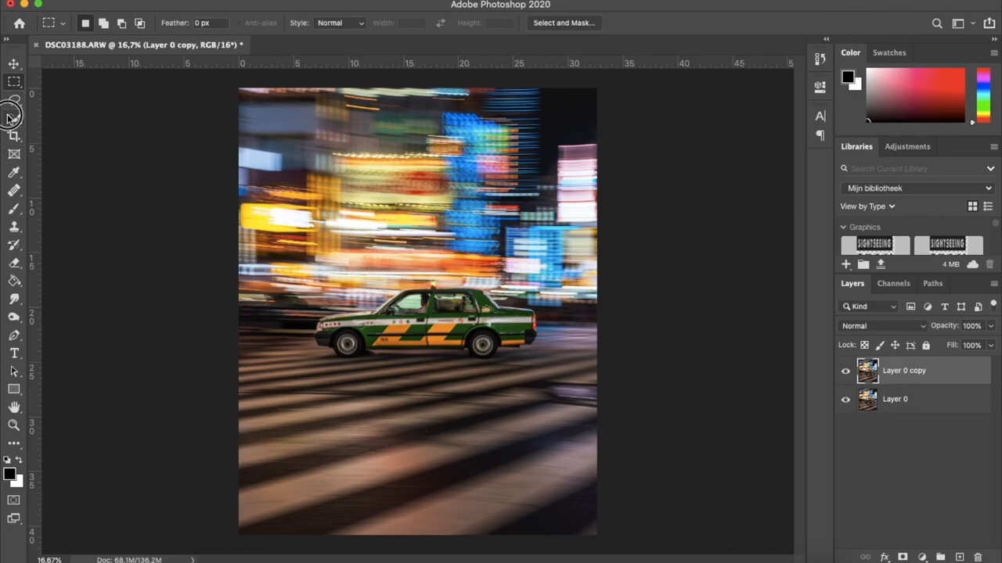
left_click(13, 118)
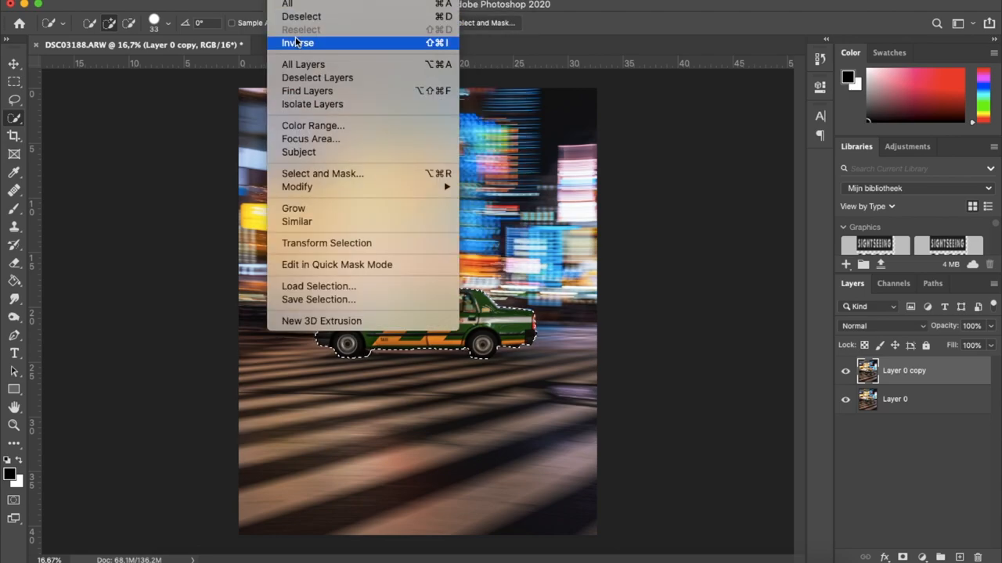
Invert the taxi selection and check Layer 0 copy's mask by toggling Layer 0's visibility.
left_click(300, 44)
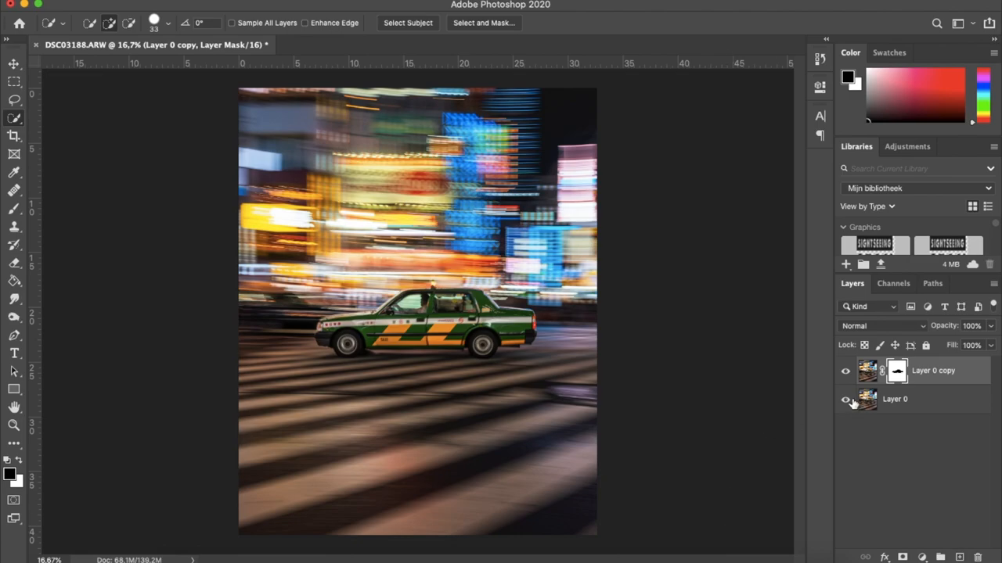
left_click(846, 399)
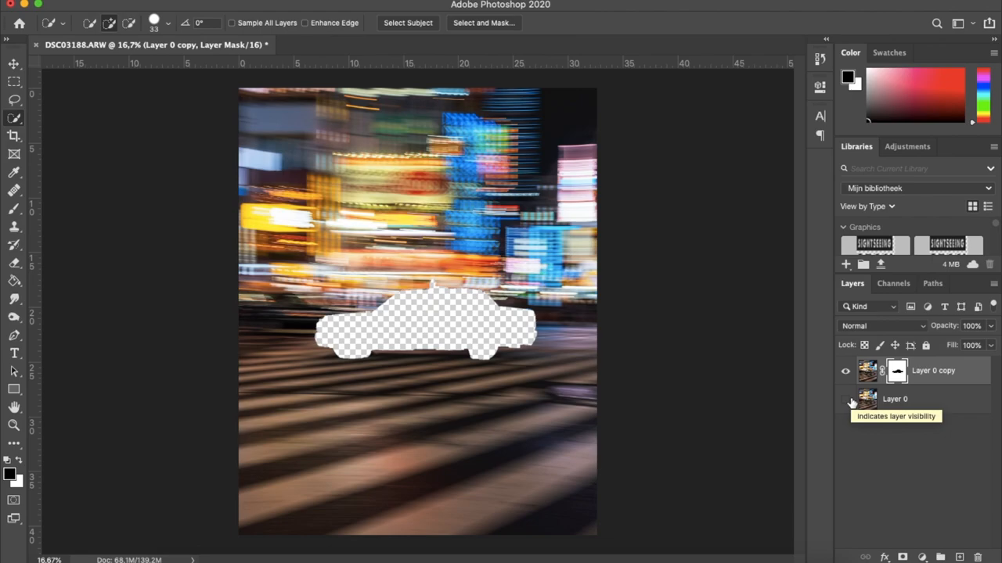
left_click(845, 399)
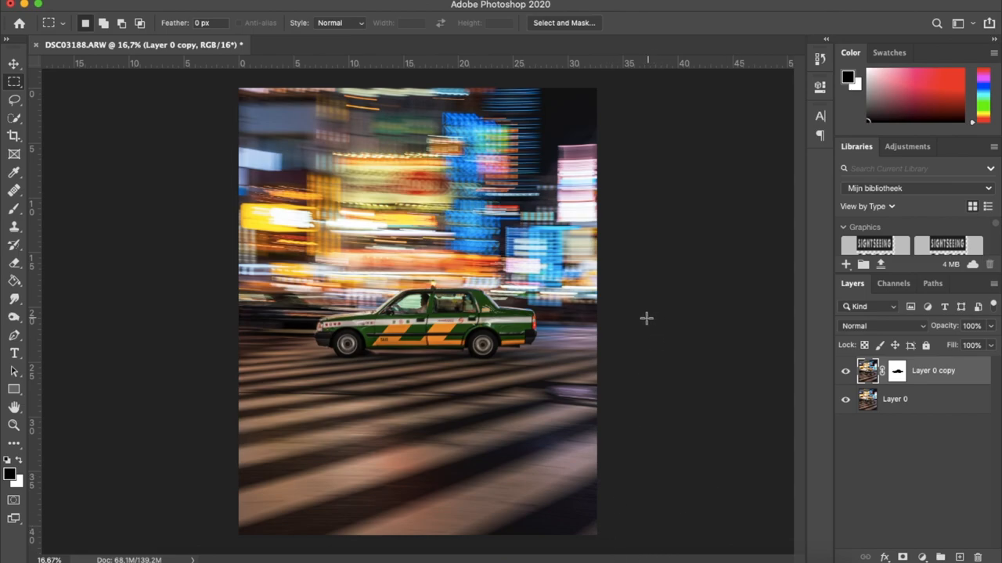
mouse_move(624, 462)
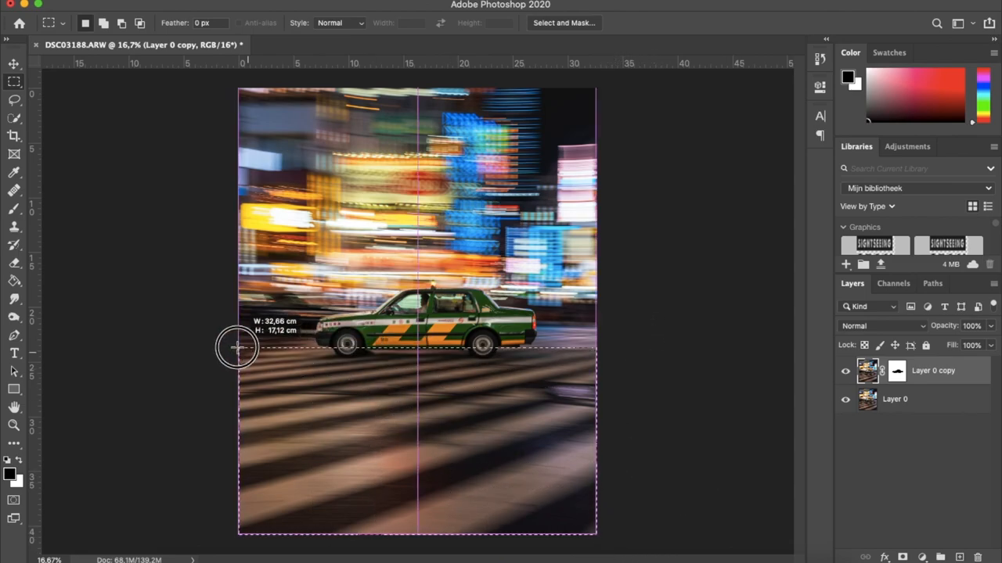
Fill the mask black from the taxi's roofline to the bottom, checking by toggling Layer 0.
left_click_drag(239, 349, 188, 325)
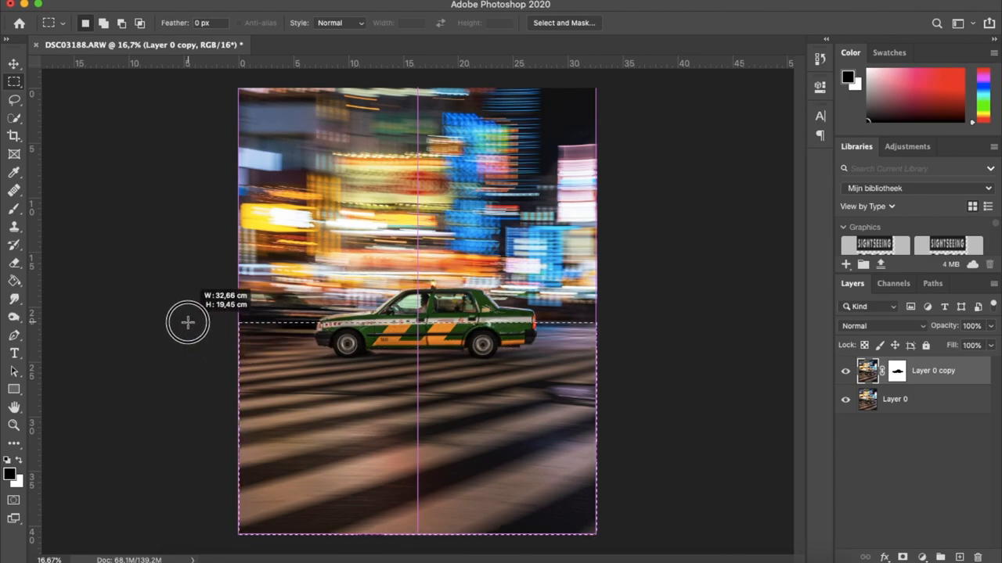
left_click(895, 371)
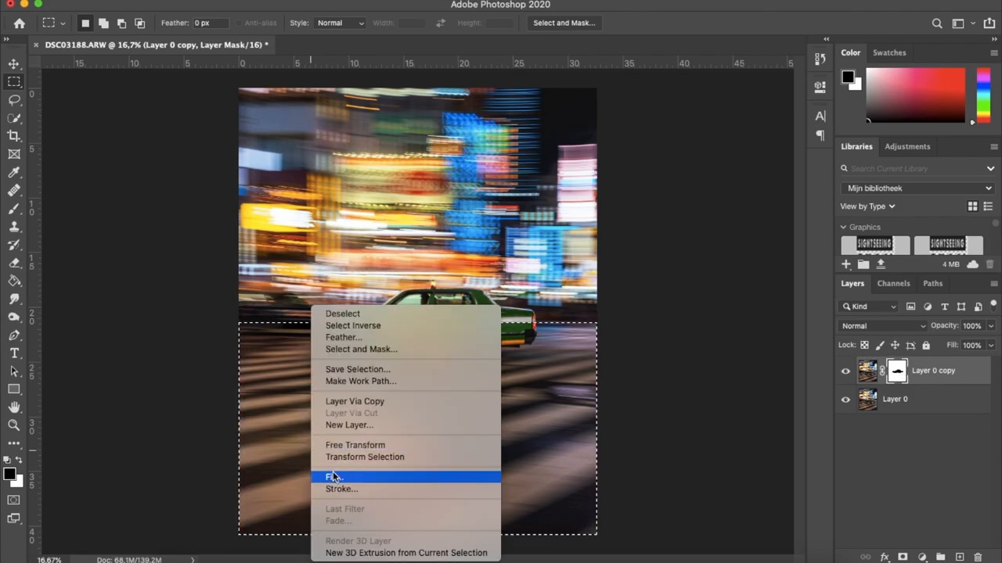
left_click(333, 477)
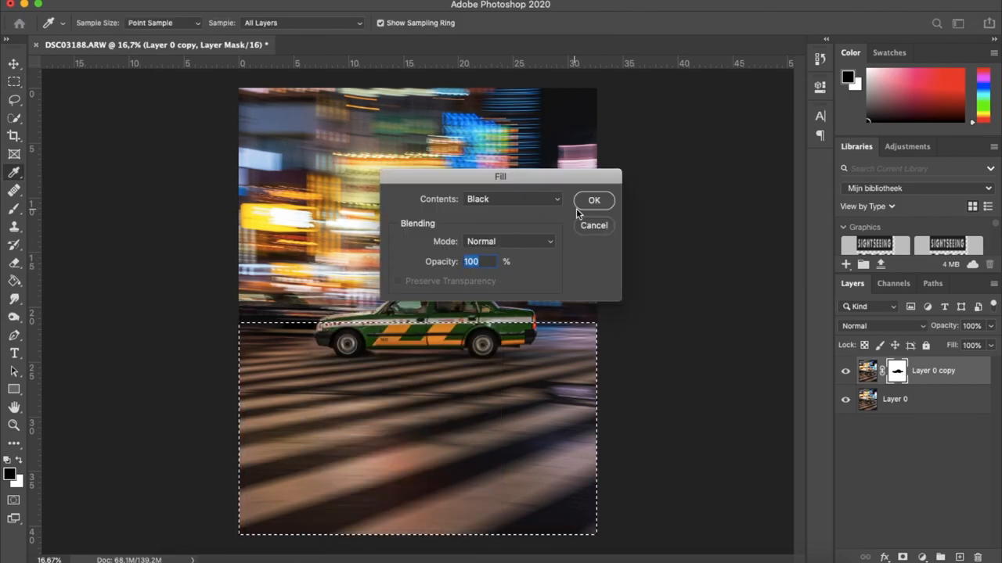
left_click(594, 201)
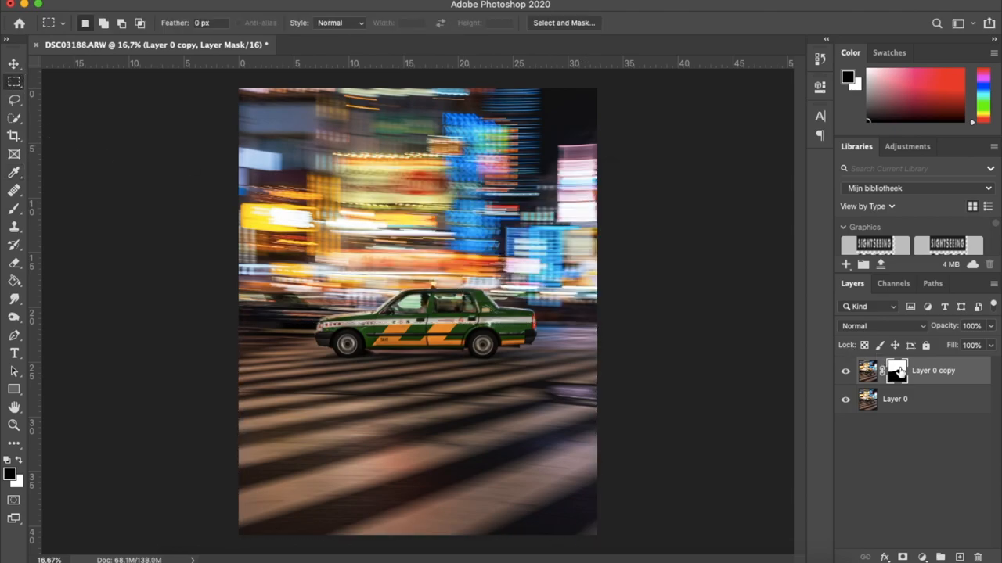
left_click(843, 406)
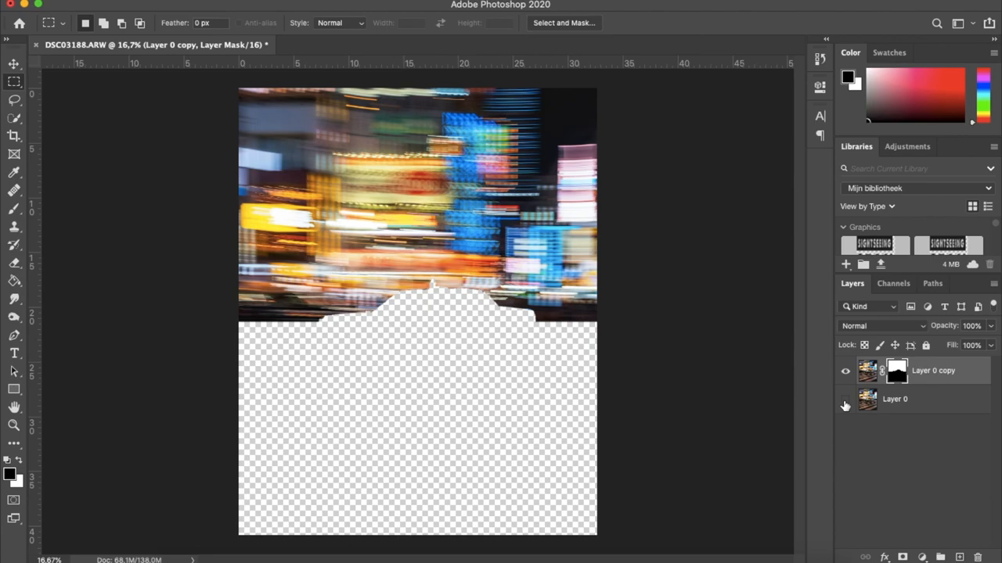
left_click(844, 405)
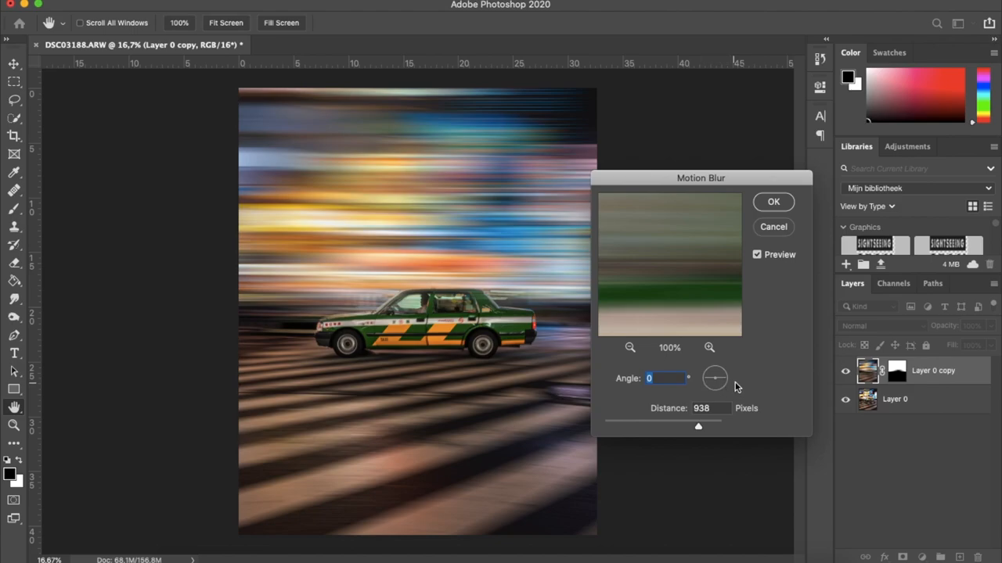
mouse_move(682, 388)
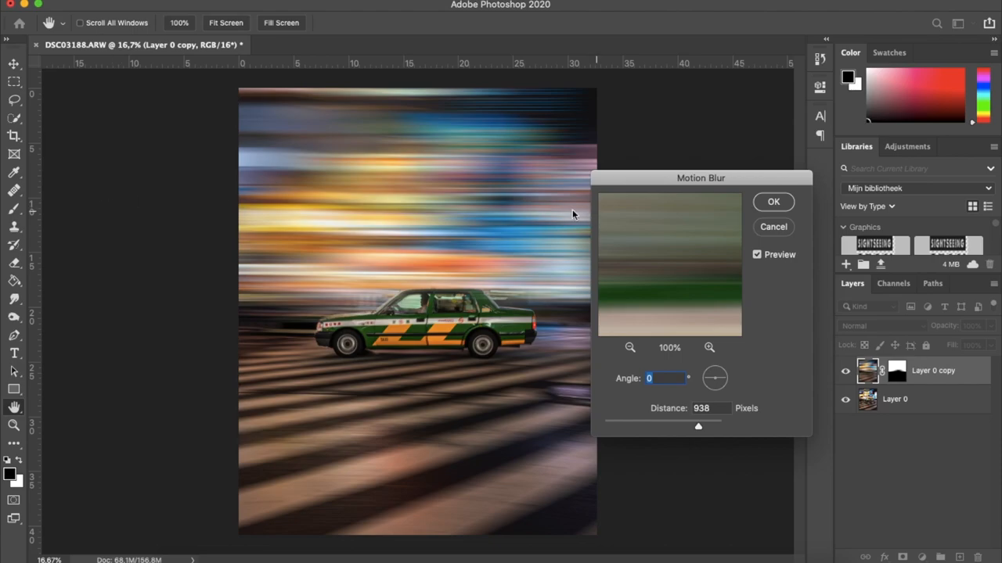
mouse_move(506, 260)
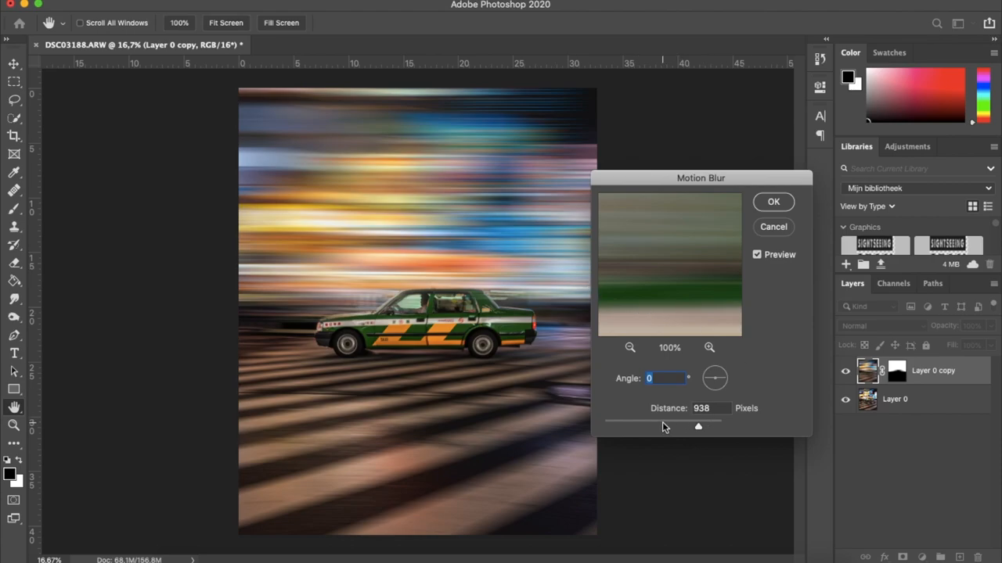
mouse_move(659, 427)
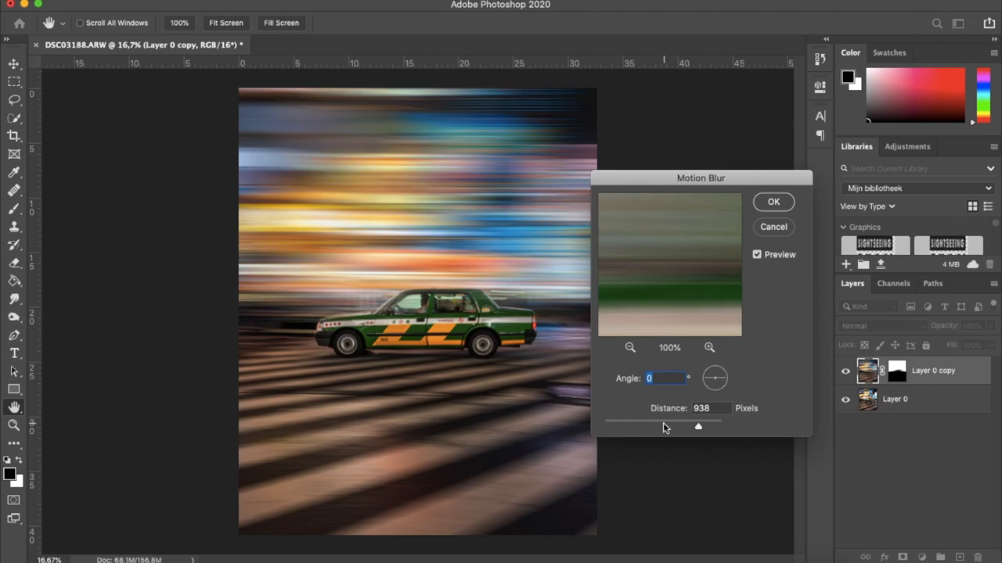
Apply a 0° Motion Blur with 1000 px distance to Layer 0 copy after comparing previews.
left_click_drag(697, 426, 632, 426)
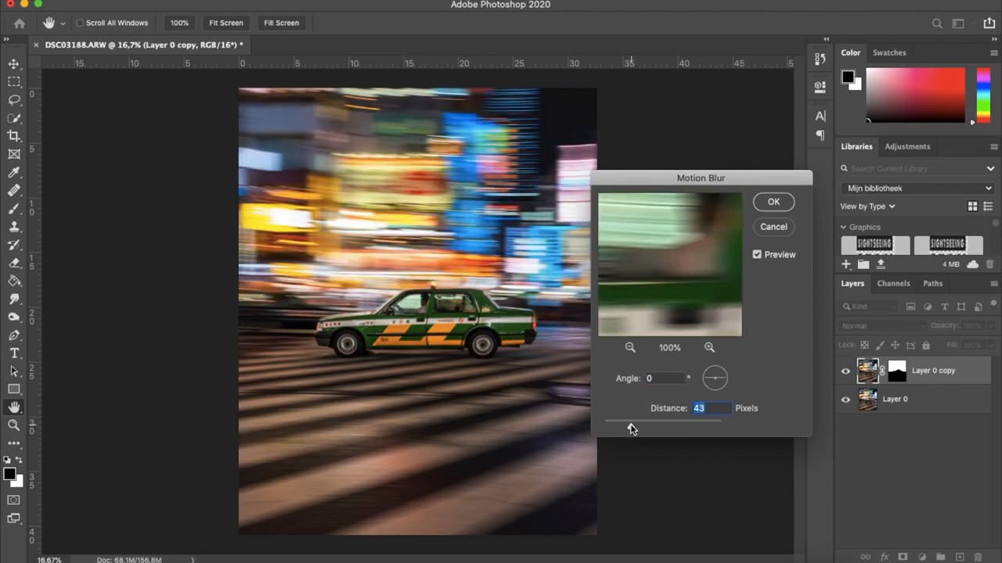
left_click_drag(632, 421, 687, 421)
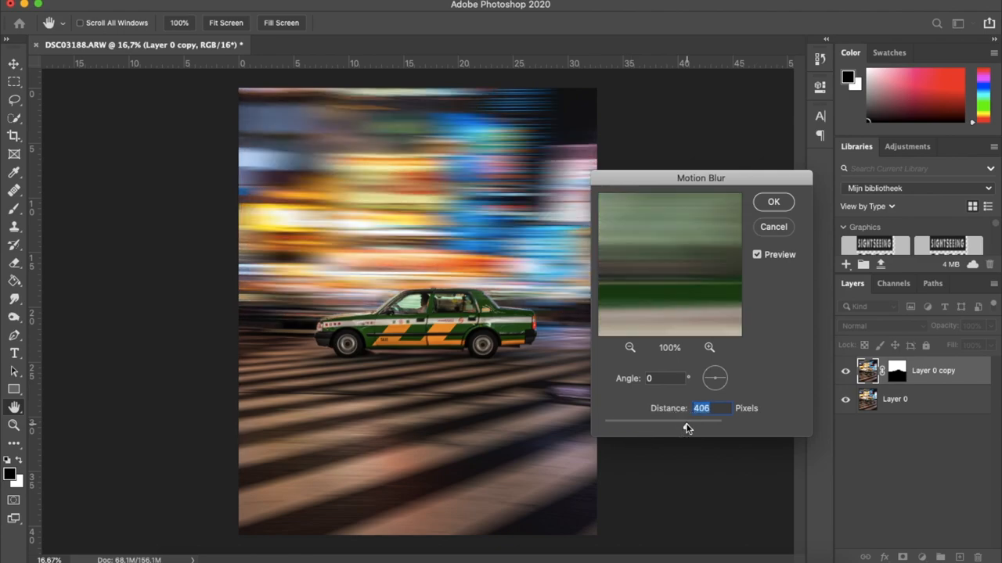
left_click_drag(688, 423, 700, 422)
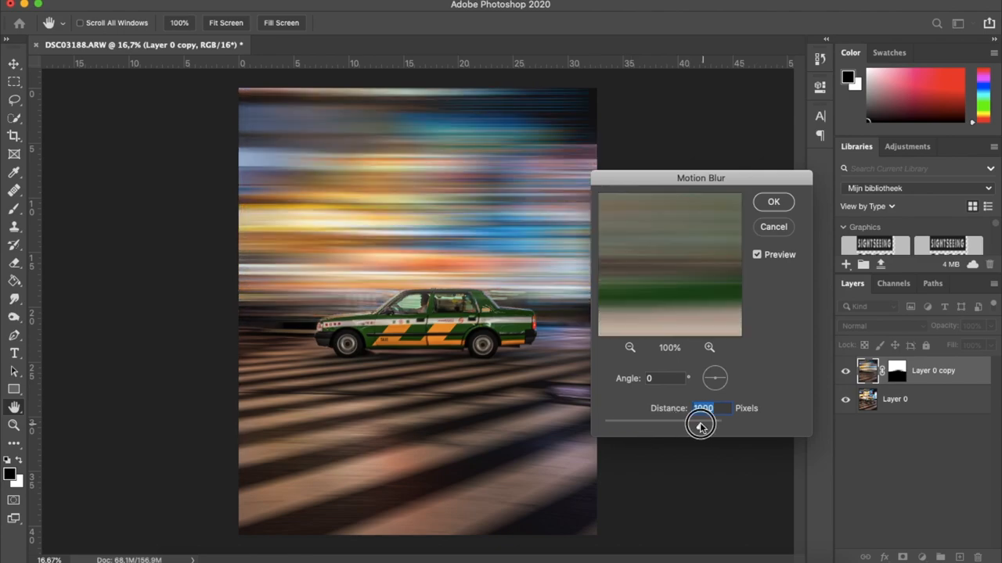
left_click_drag(701, 422, 702, 422)
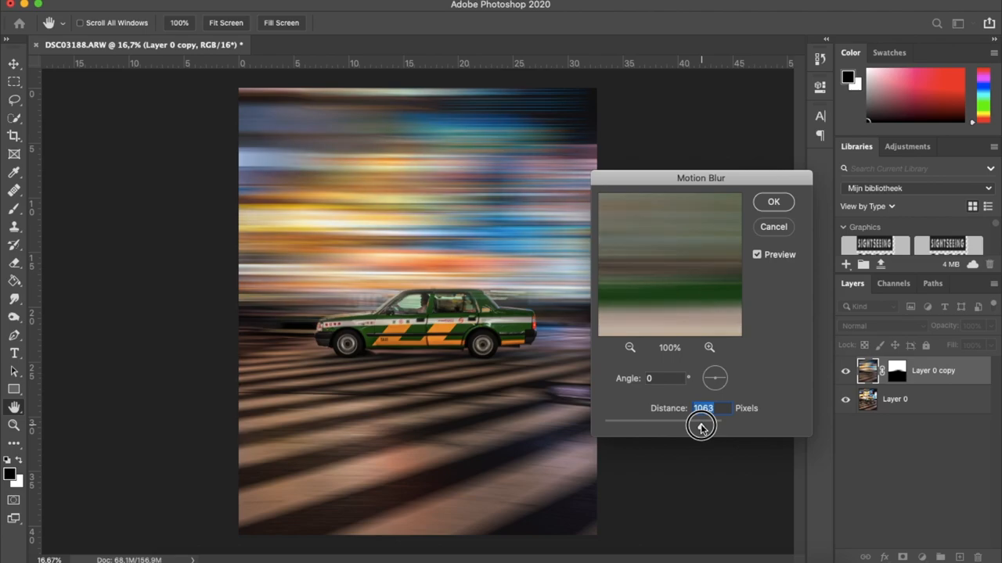
left_click_drag(700, 423, 701, 422)
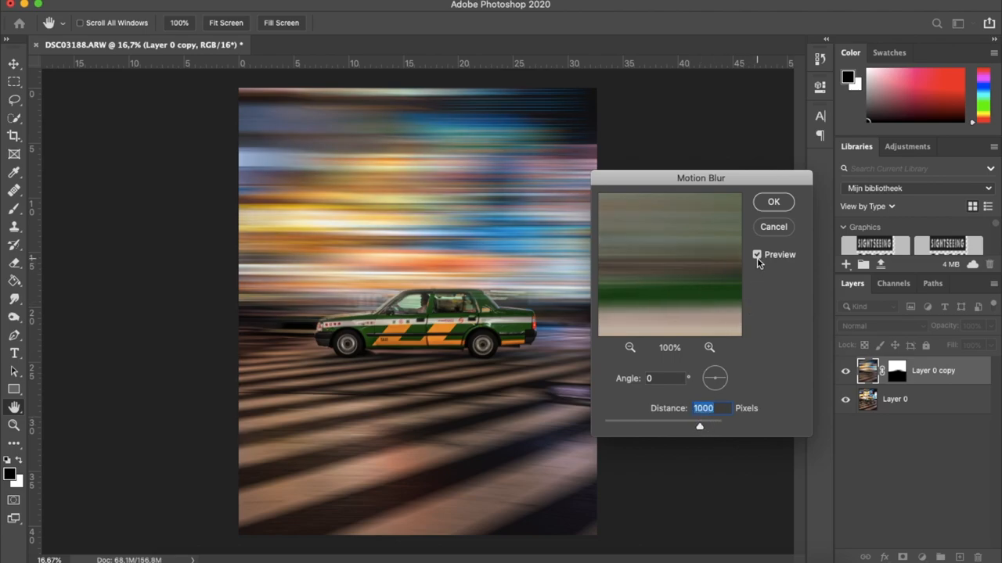
left_click(757, 254)
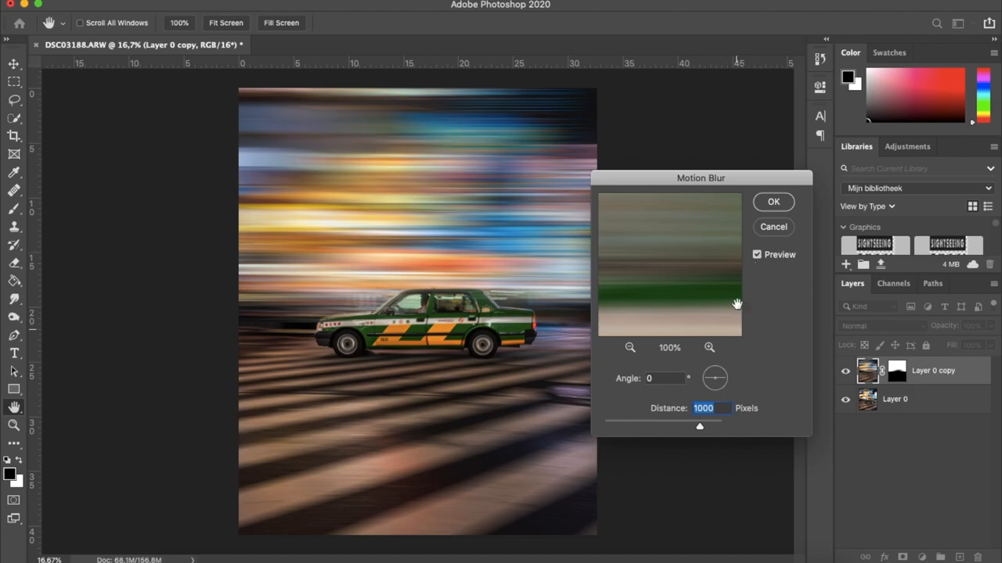
left_click(757, 254)
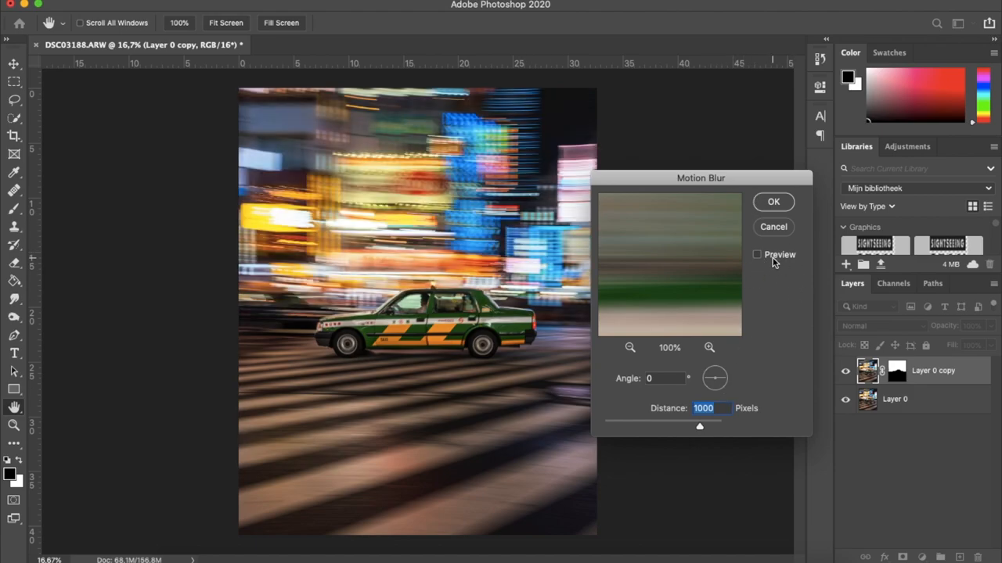
left_click(756, 254)
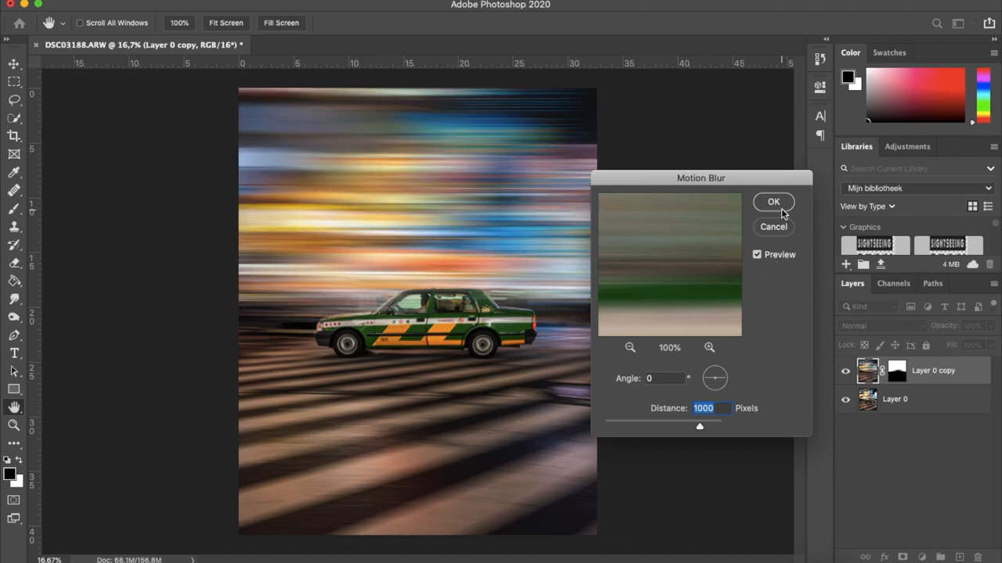
left_click(774, 202)
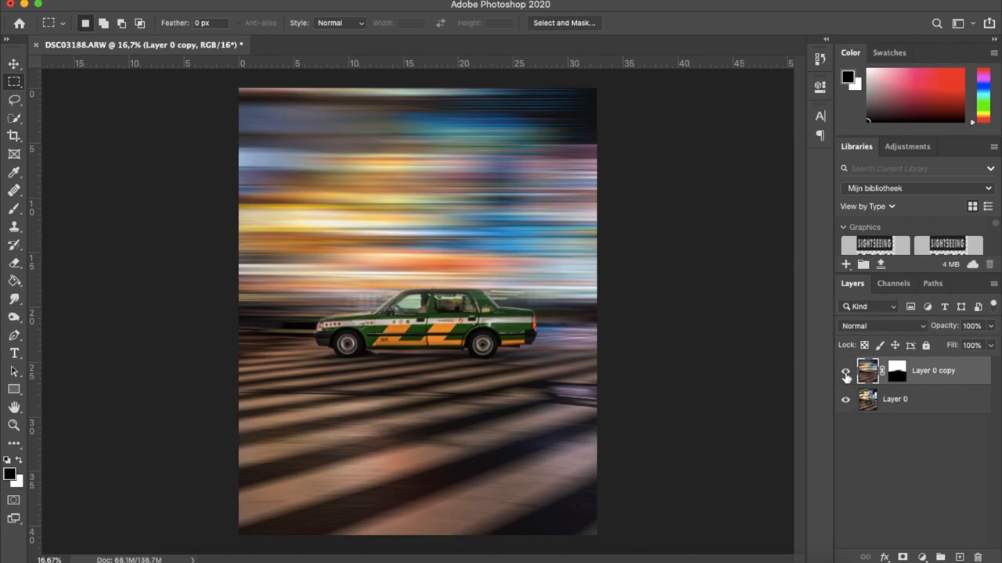
mouse_move(845, 373)
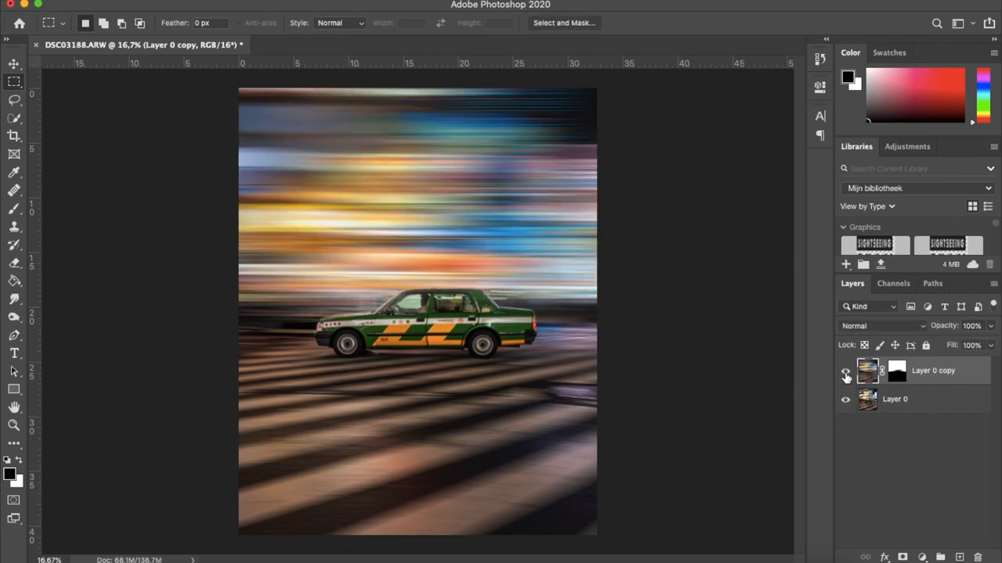
left_click(845, 374)
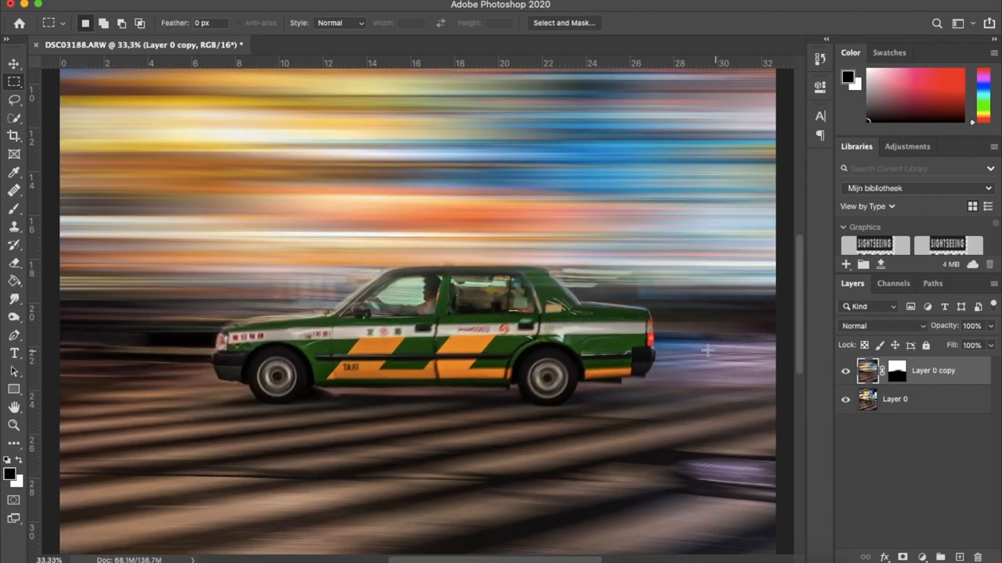
scroll("down", 3)
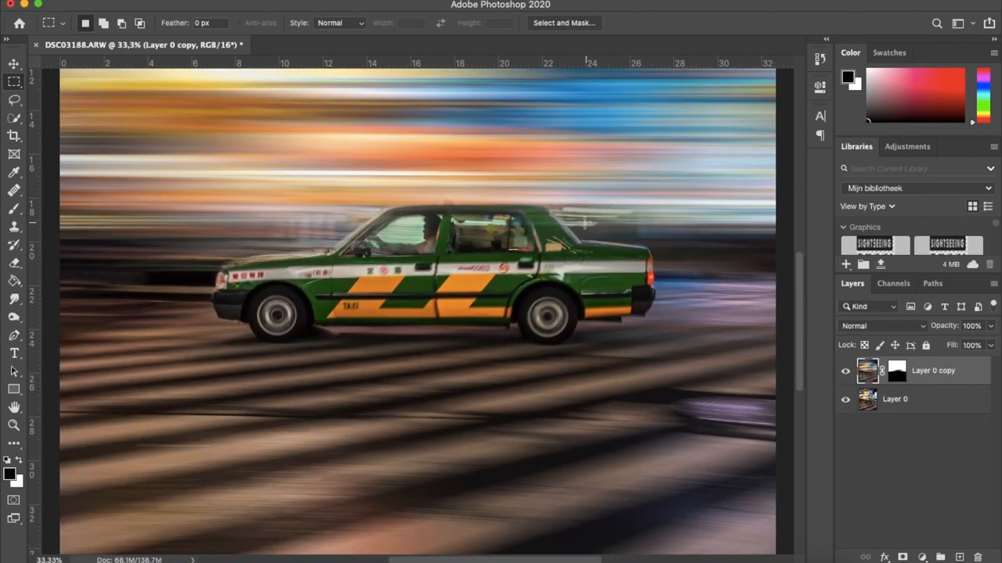
mouse_move(335, 234)
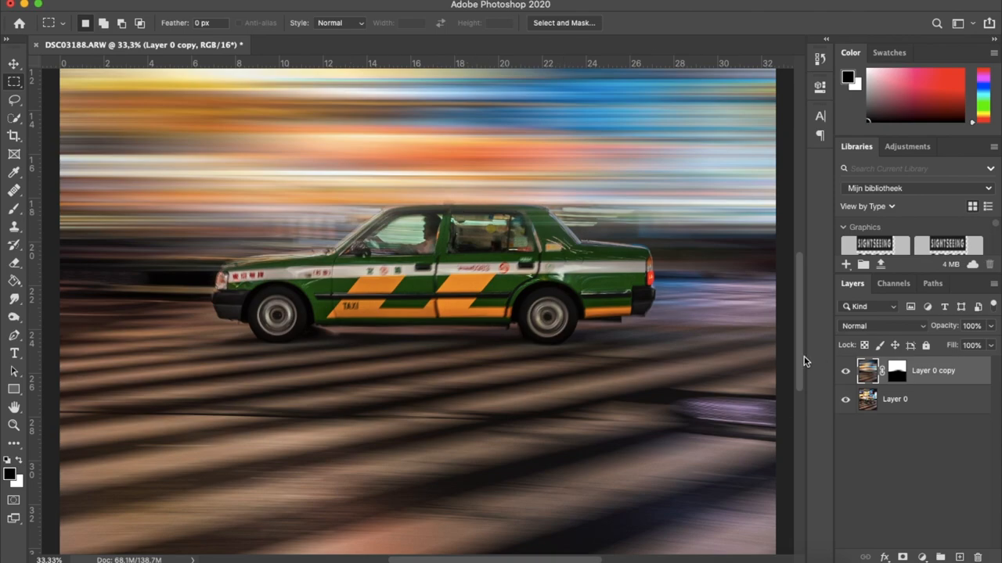
left_click(896, 370)
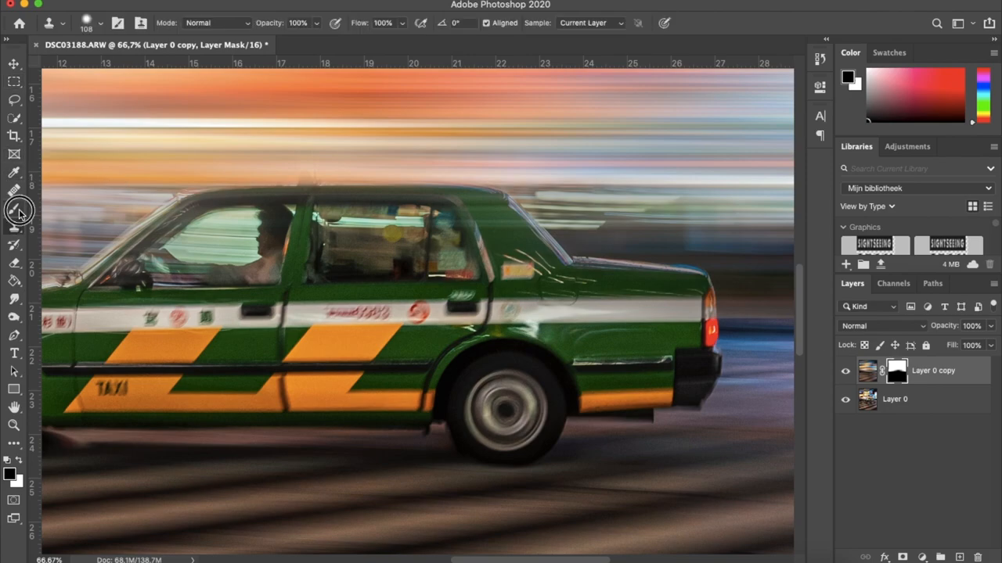
Paint black on the mask with a 100 px, 7% hardness brush along the rear window and roof.
left_click(14, 211)
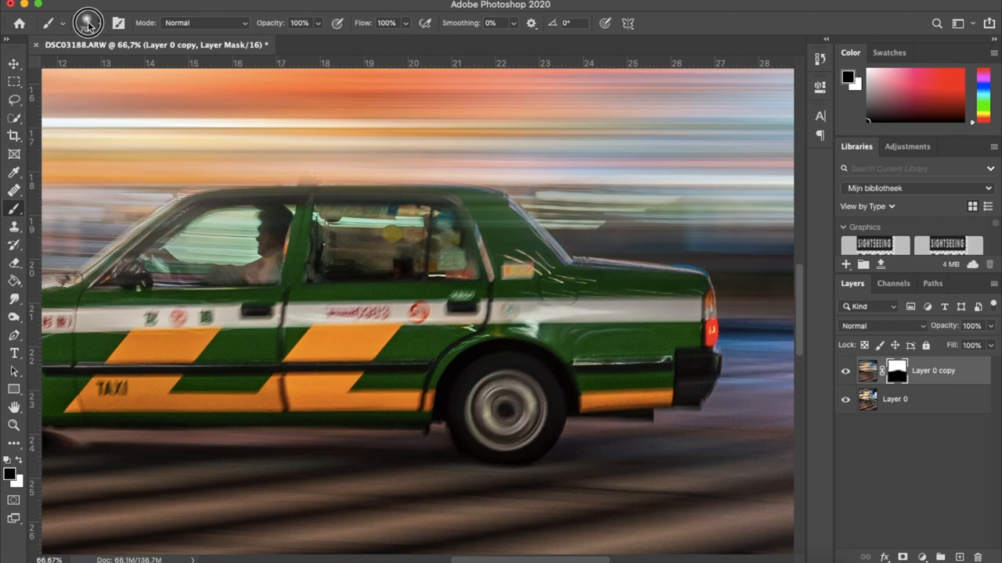
left_click(85, 21)
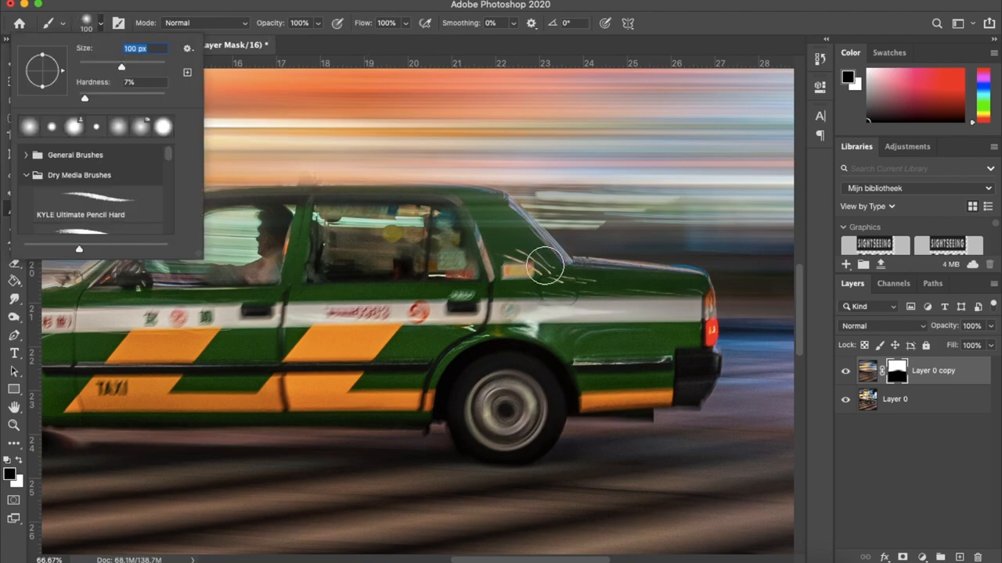
left_click_drag(548, 266, 693, 287)
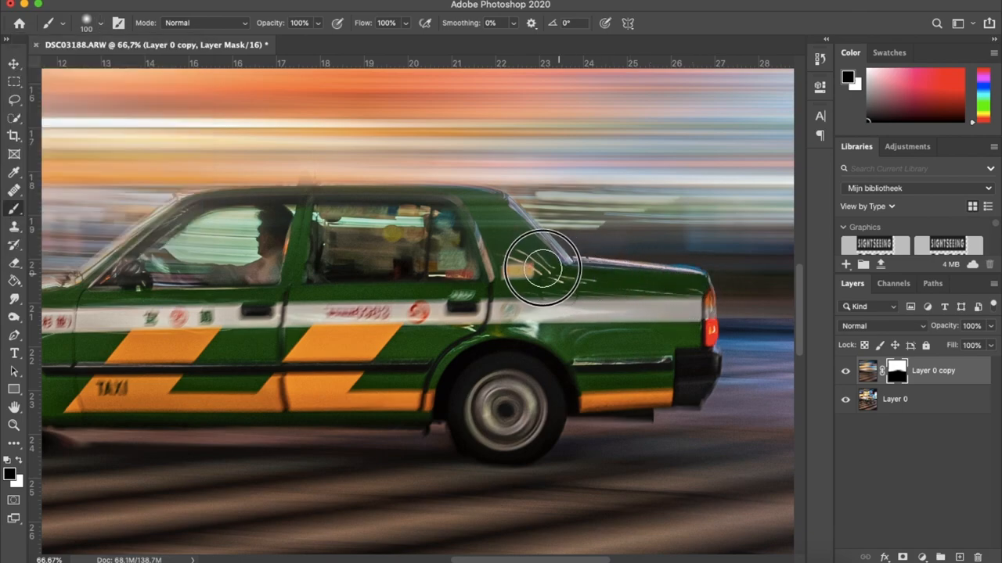
left_click_drag(542, 268, 499, 214)
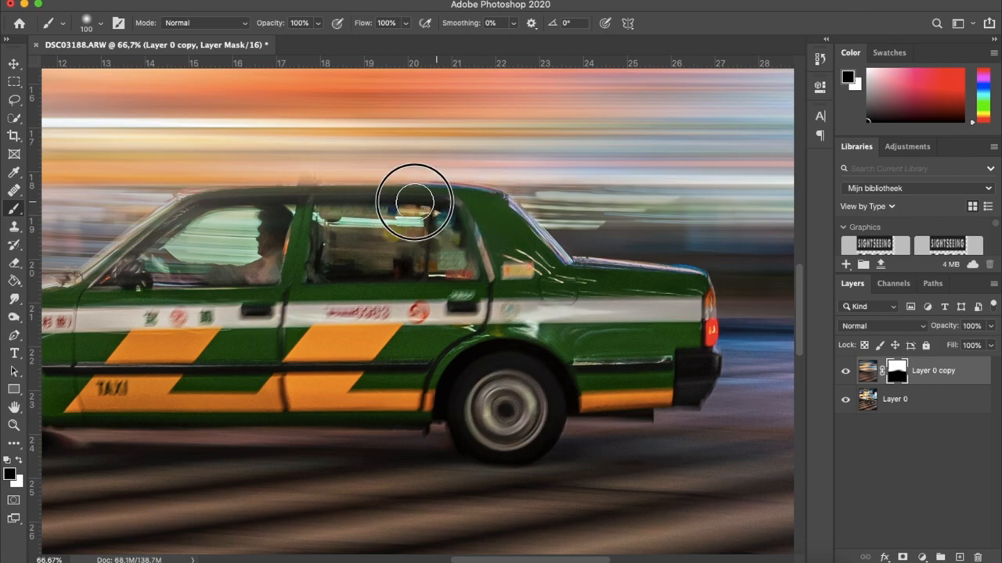
left_click_drag(415, 203, 399, 270)
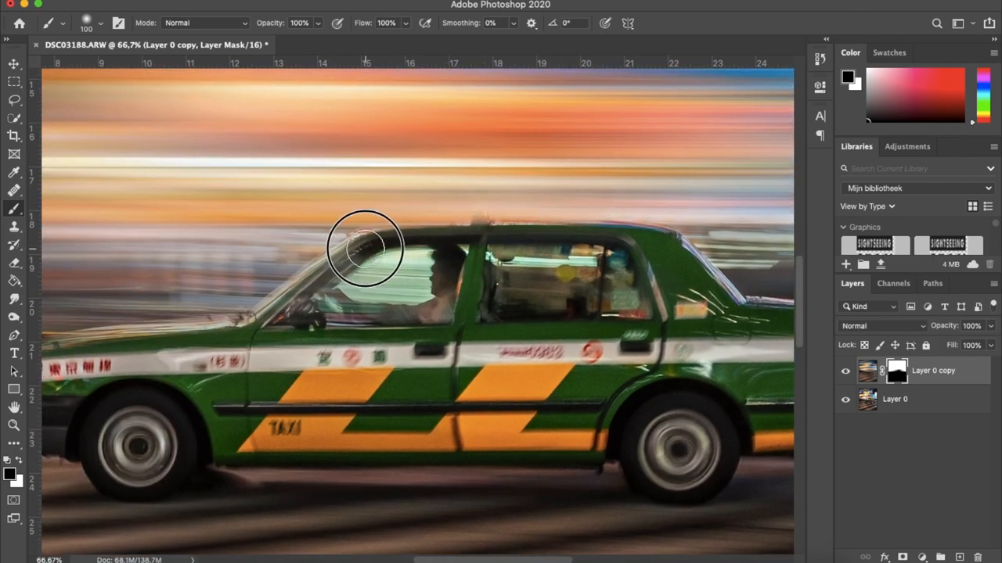
Restore the sharp windshield, hood and front-end edges and dab away ghosting above the roof.
left_click_drag(363, 247, 262, 324)
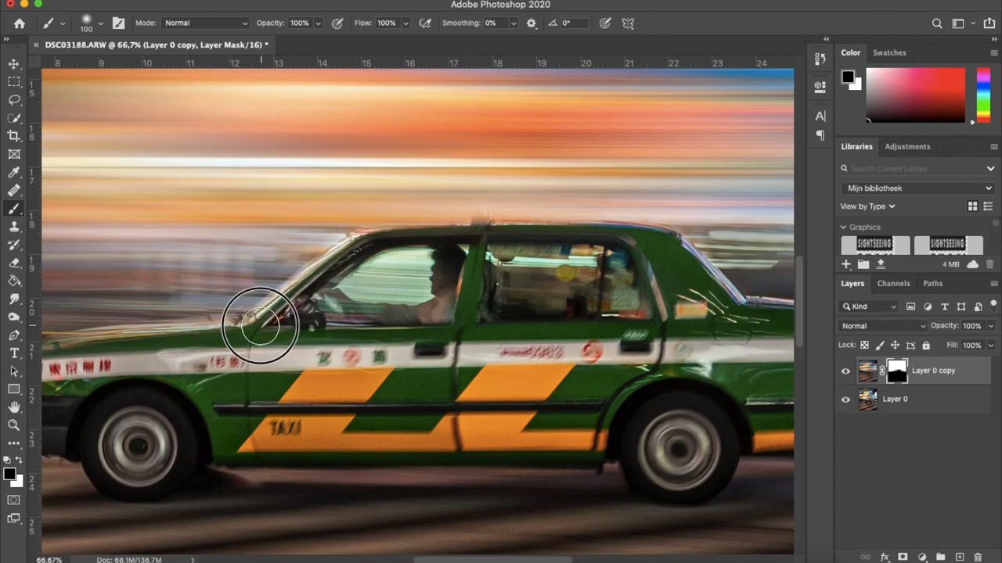
left_click_drag(262, 325, 395, 309)
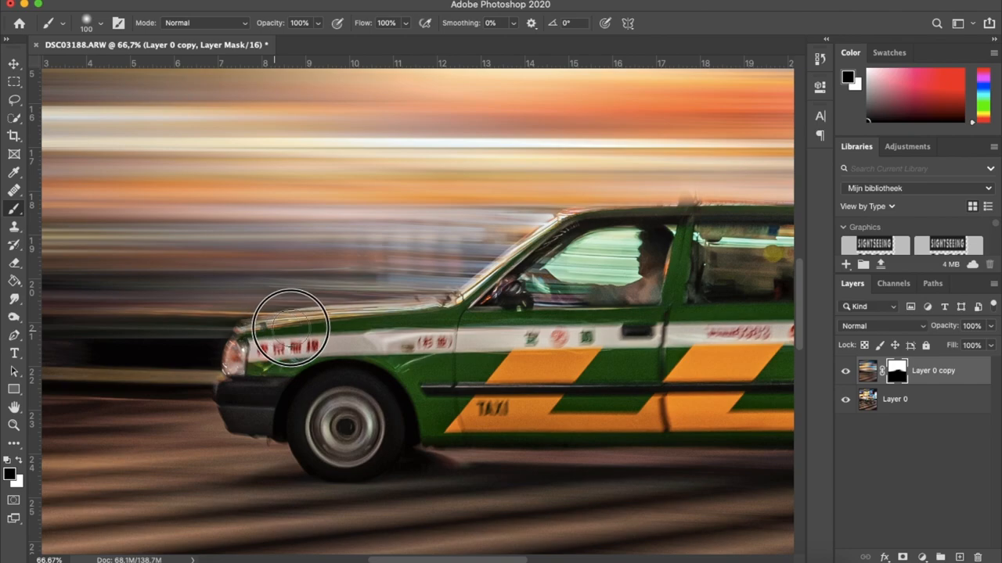
left_click_drag(294, 325, 450, 305)
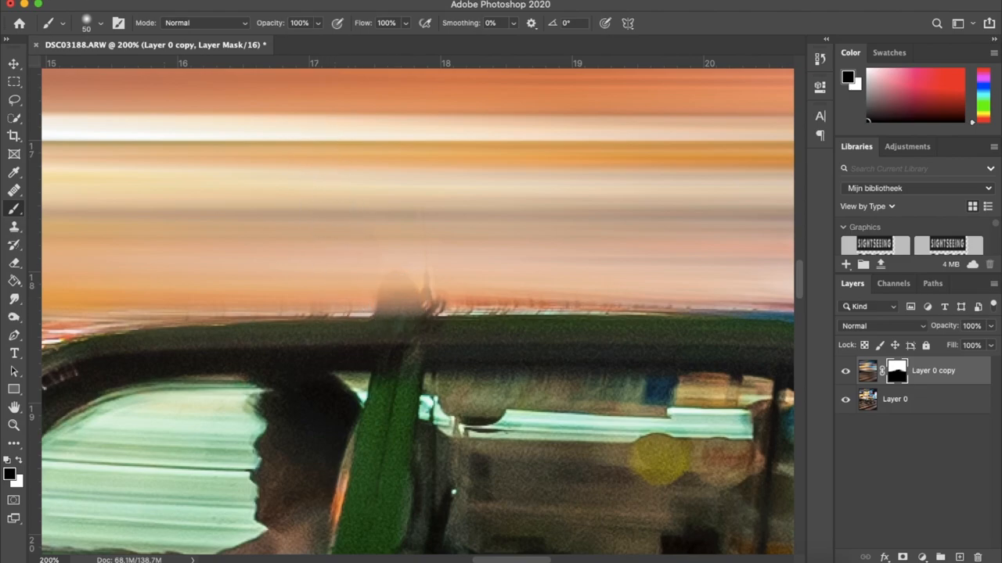
left_click(100, 21)
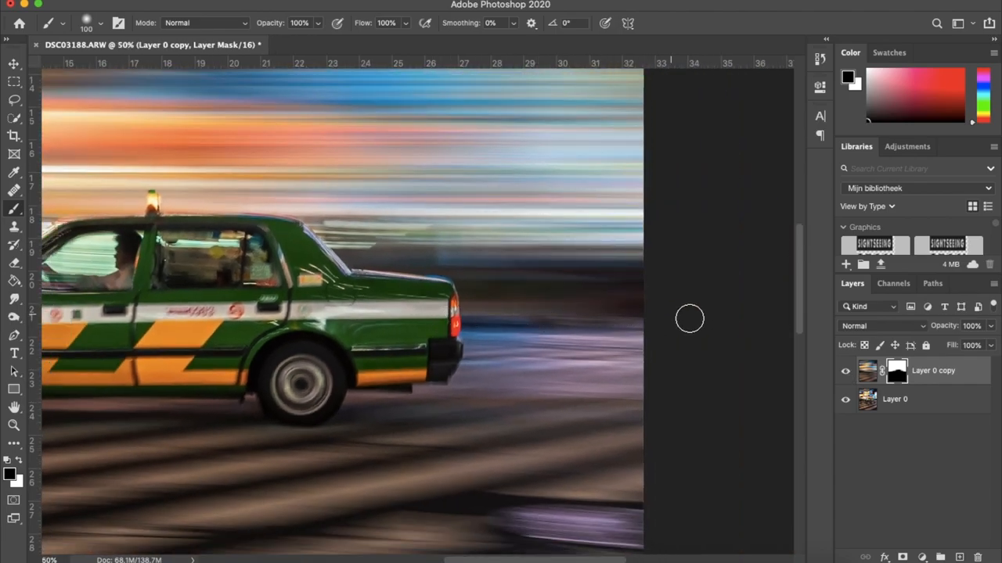
Blend the road behind the taxi's rear bumper with a 200 px mask brush.
left_click(85, 23)
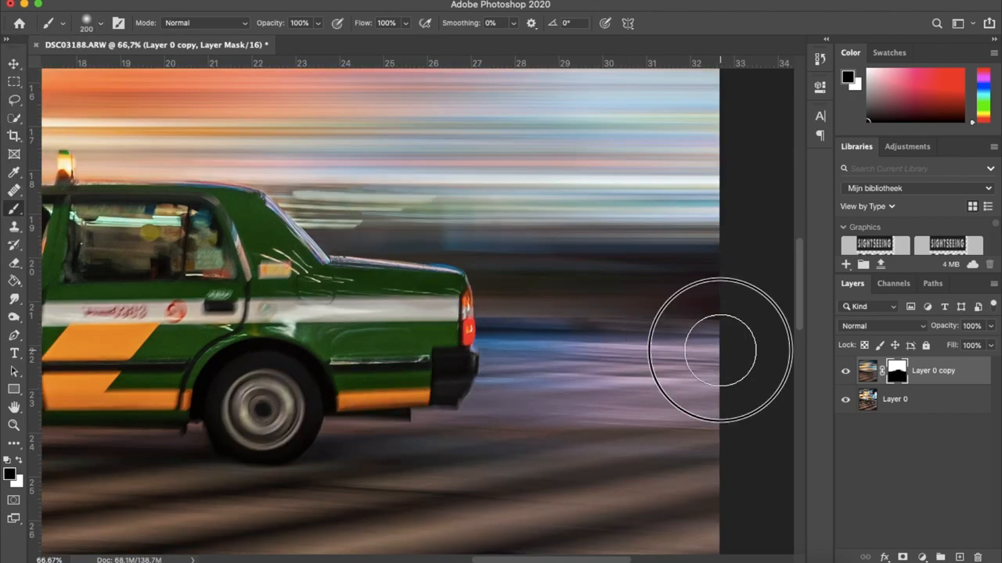
left_click_drag(720, 348, 607, 380)
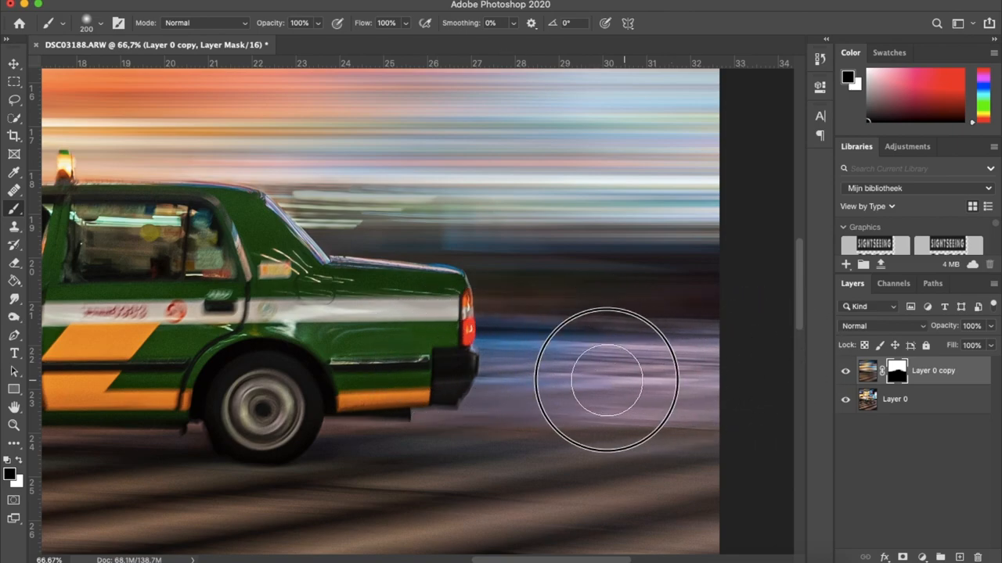
left_click_drag(610, 380, 634, 344)
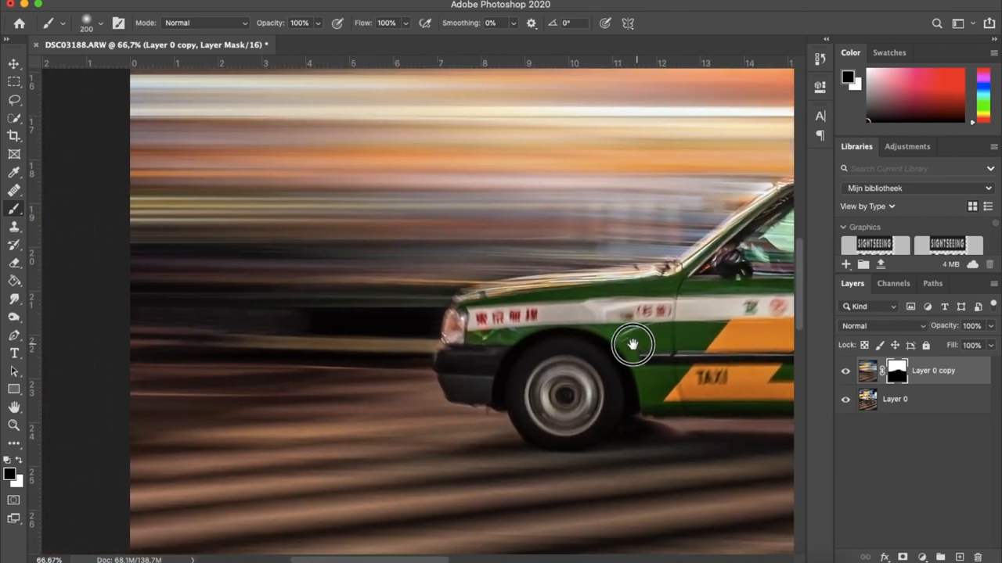
left_click_drag(634, 345, 121, 353)
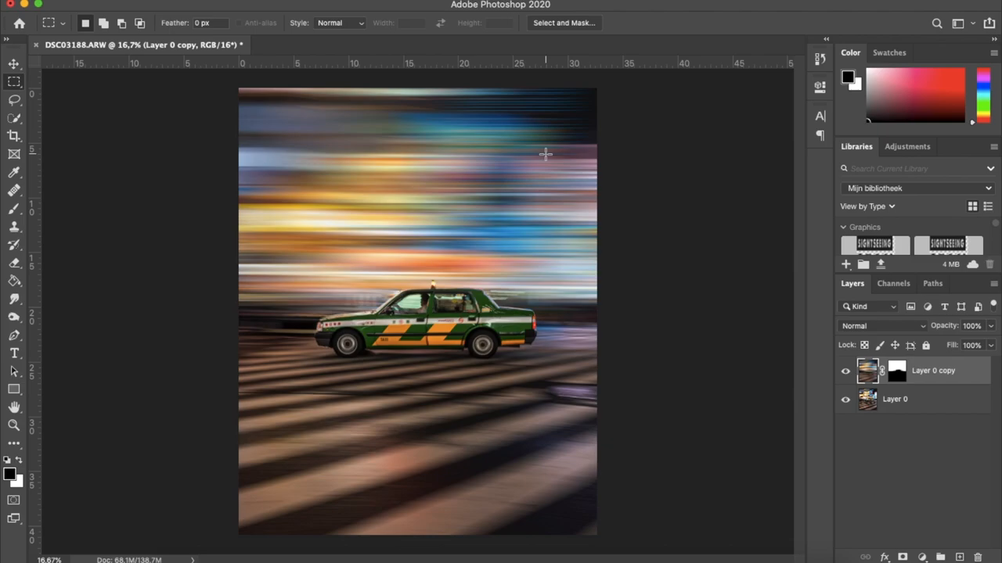
mouse_move(458, 174)
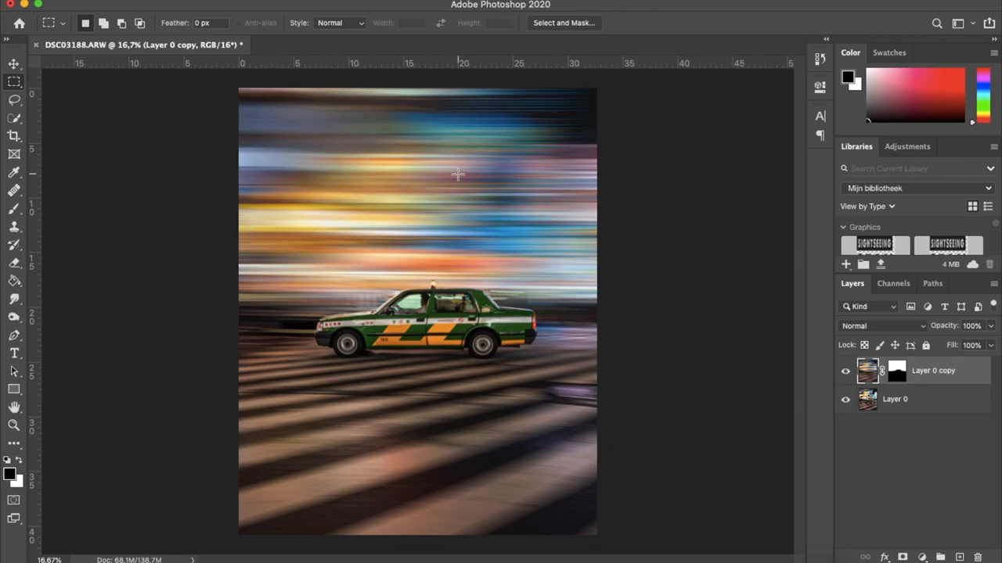
mouse_move(573, 396)
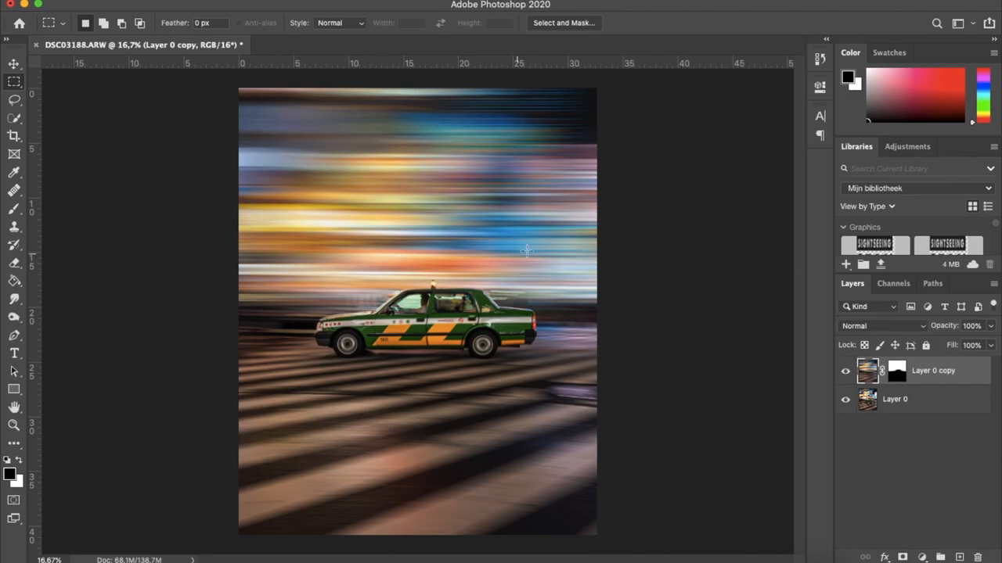
mouse_move(413, 245)
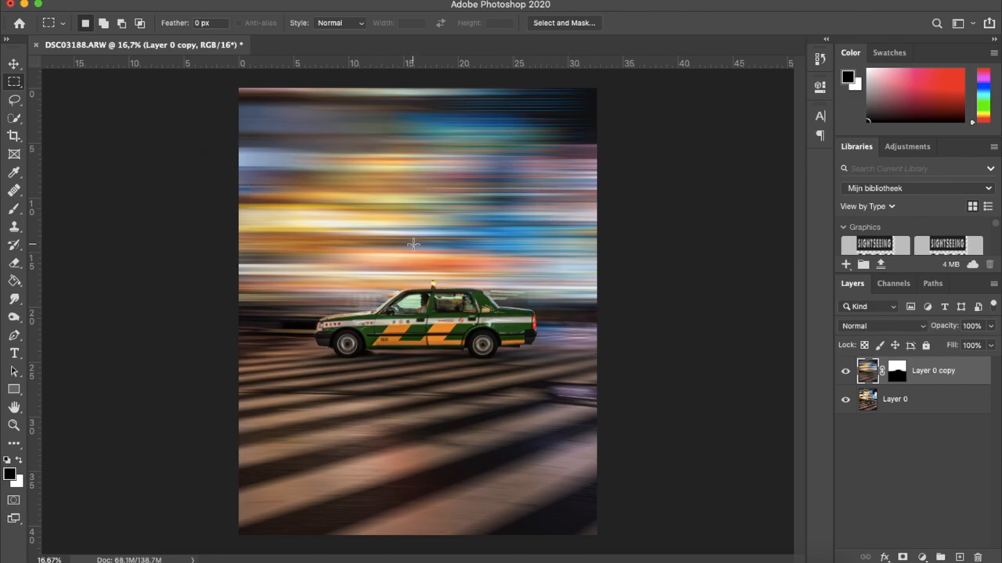